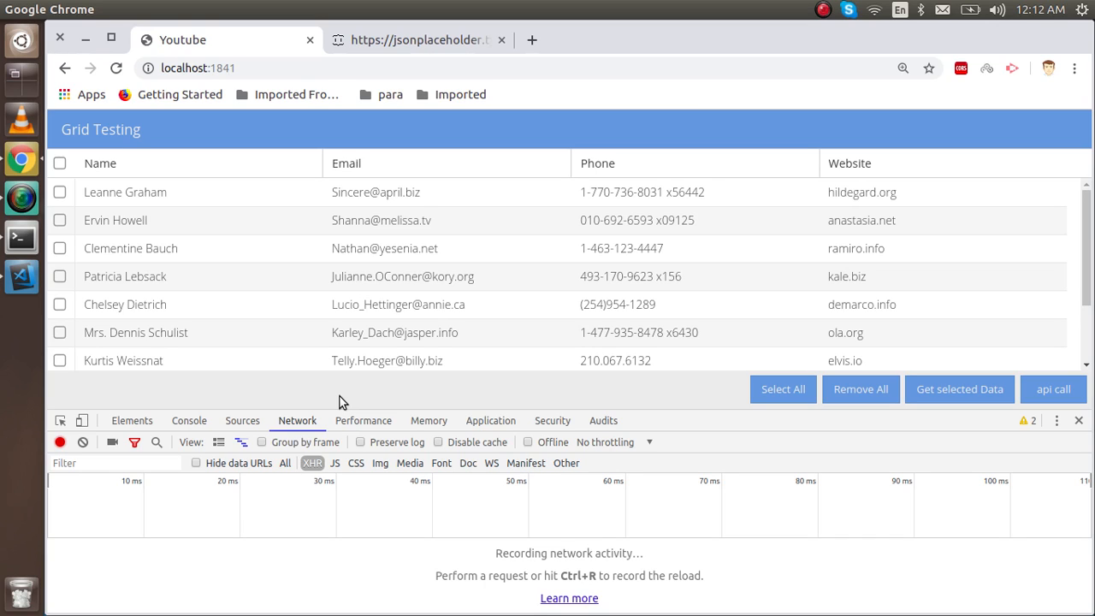
mouse_move(428, 383)
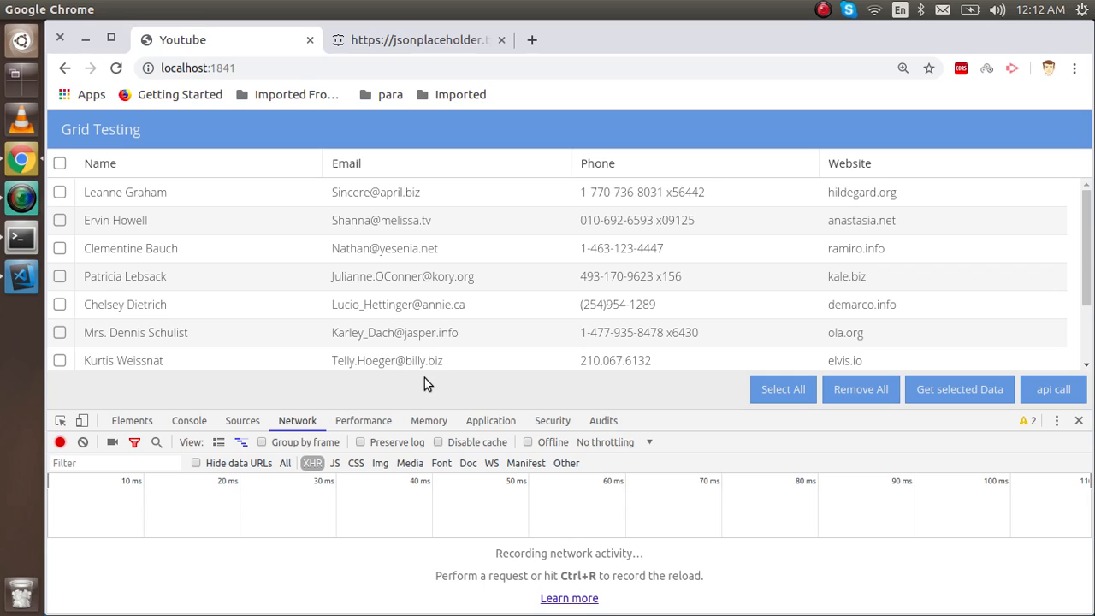
mouse_move(386, 384)
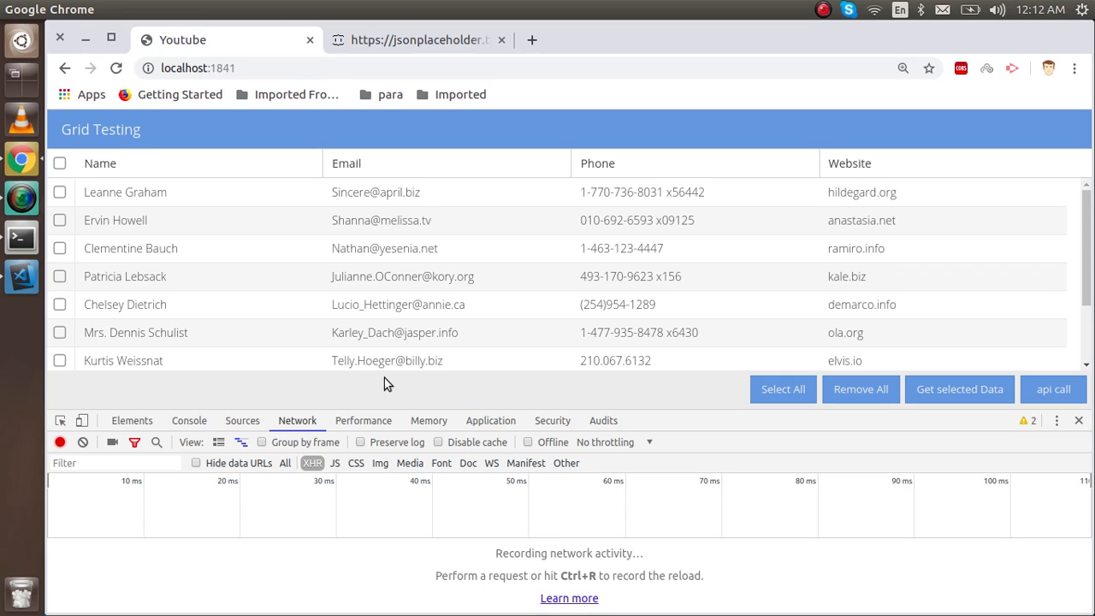
mouse_move(326, 397)
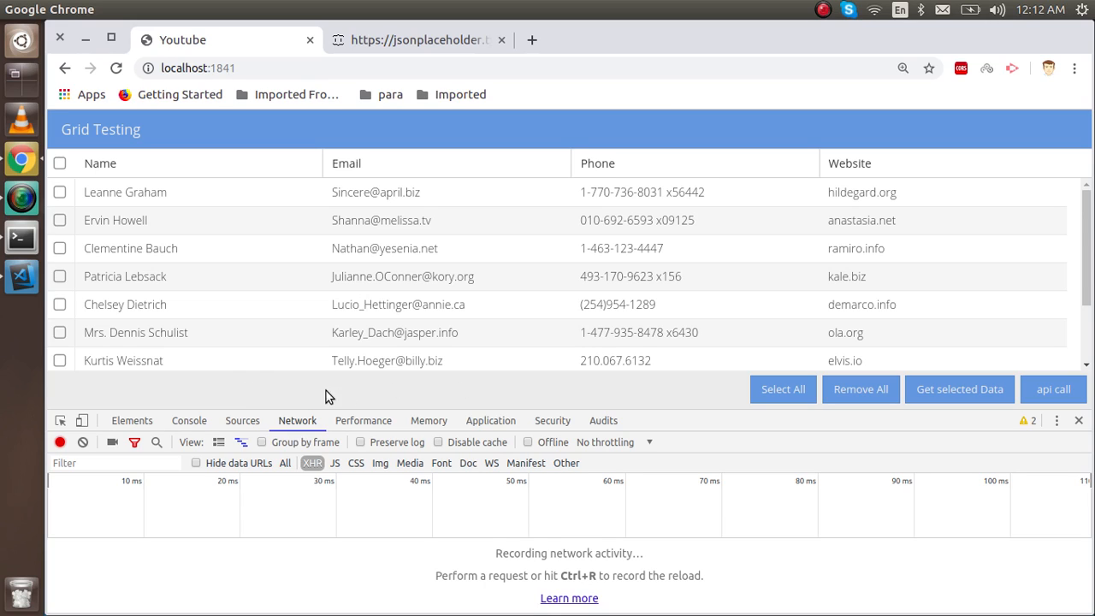
mouse_move(324, 399)
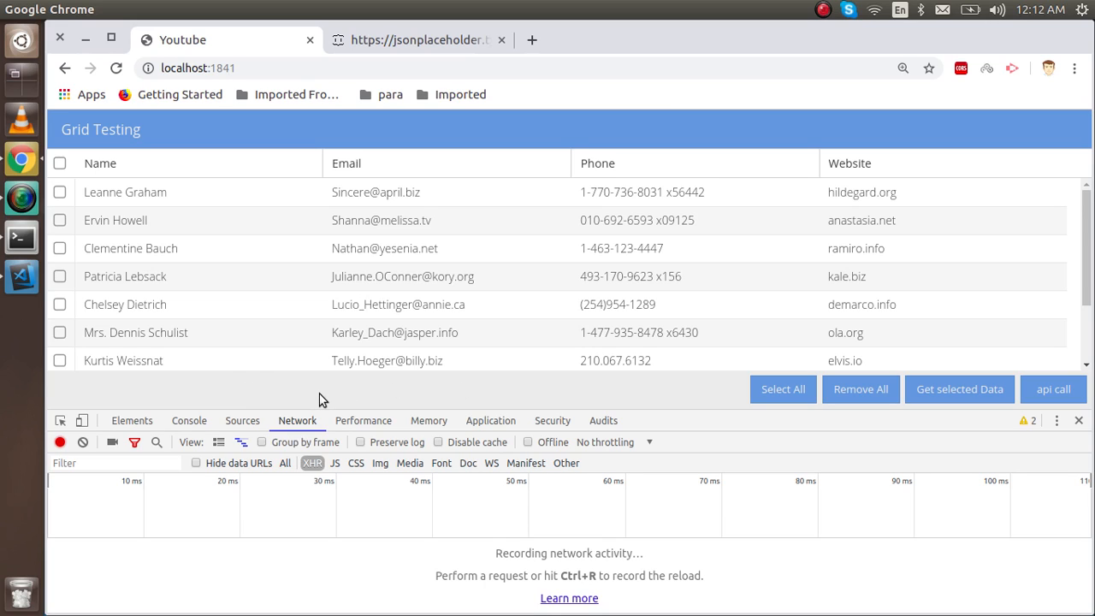
mouse_move(341, 400)
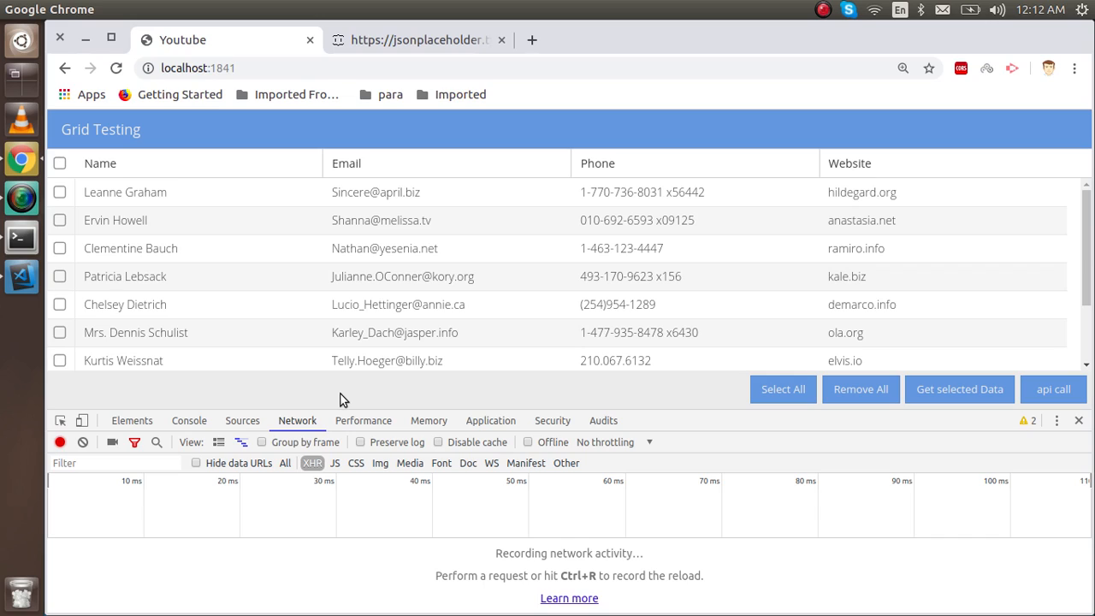
mouse_move(259, 401)
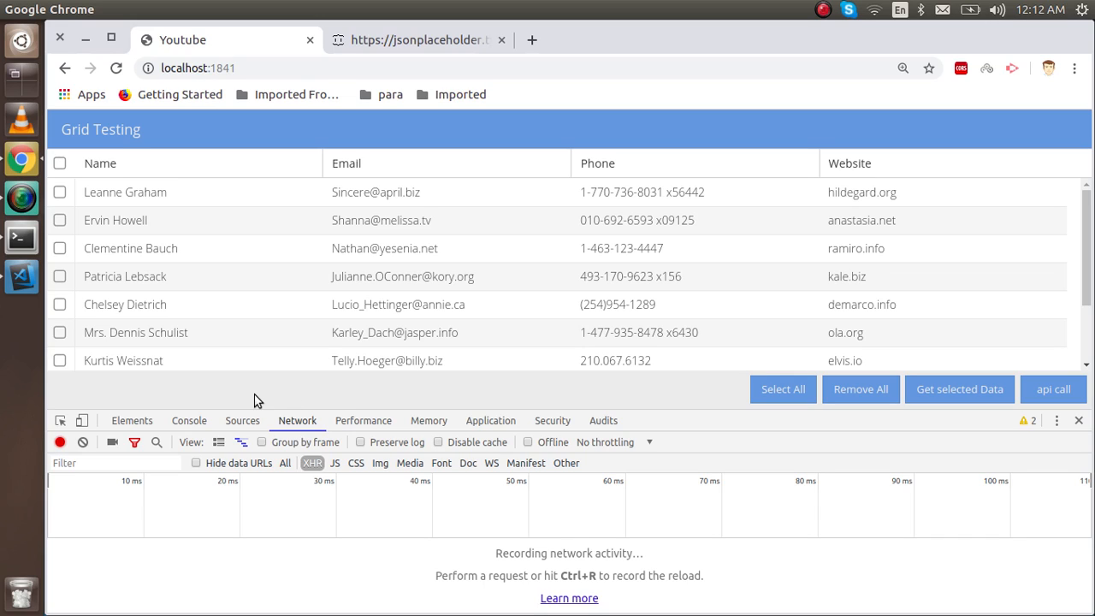
mouse_move(404, 398)
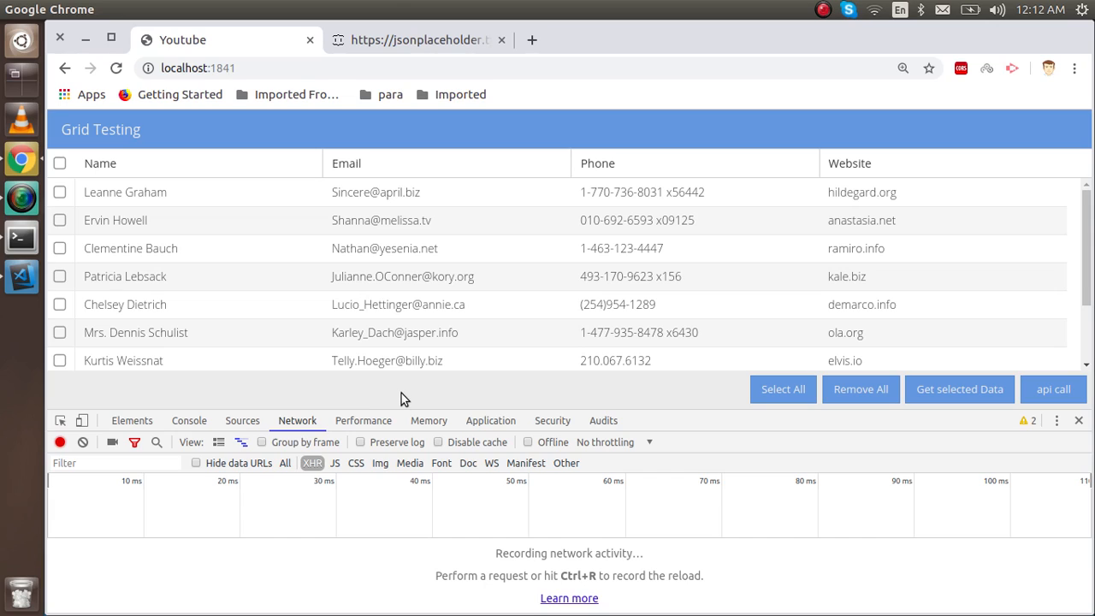
mouse_move(335, 401)
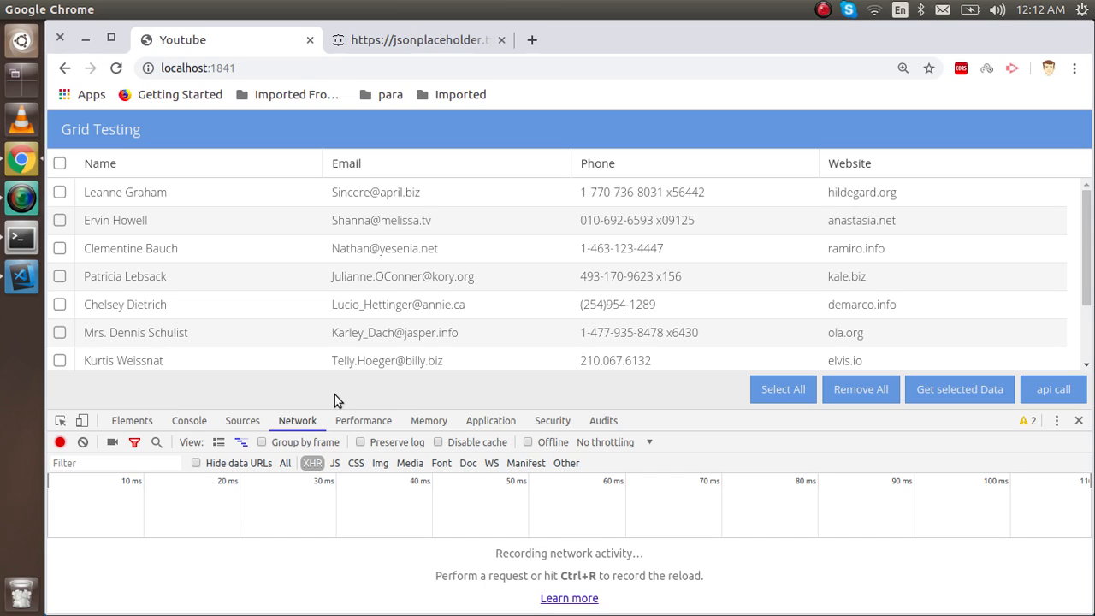
mouse_move(300, 400)
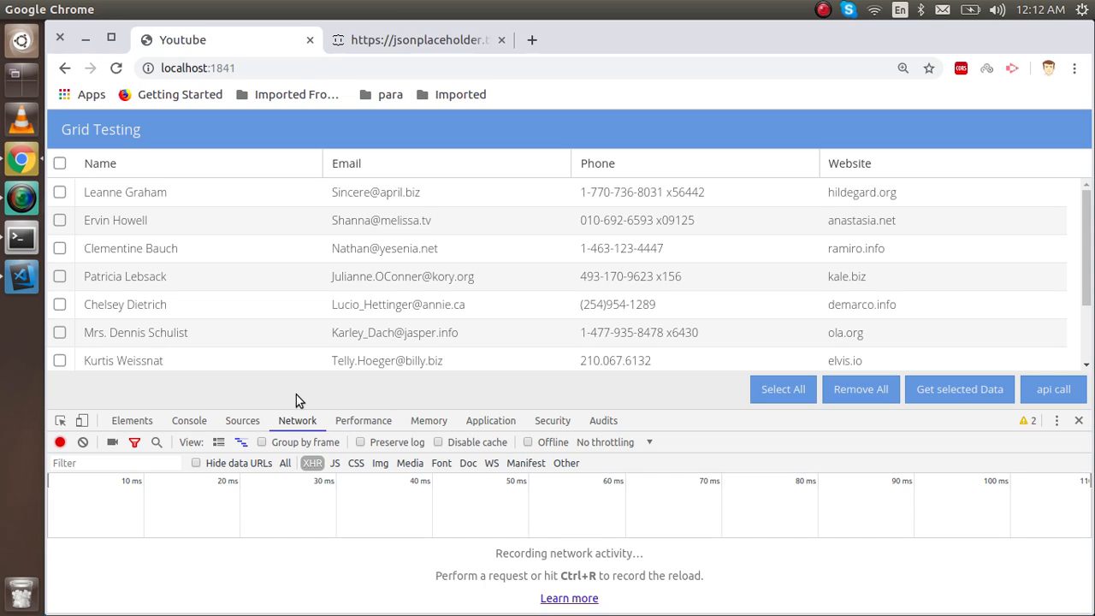
mouse_move(21, 275)
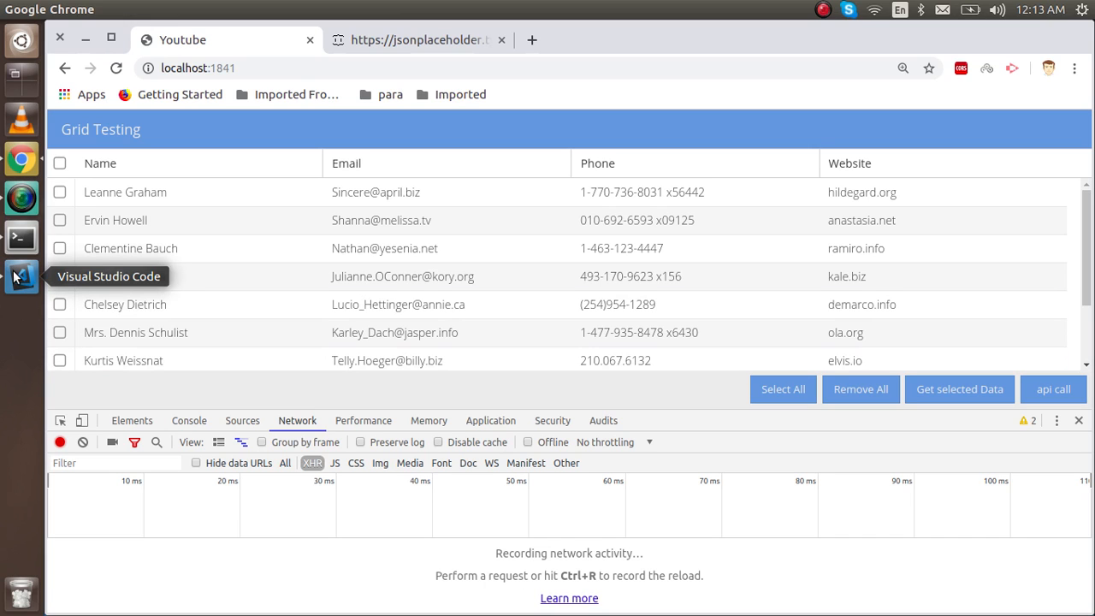
- Switch to VS Code and show the ExtraApi.js store with its ajax proxy to the users URL
left_click(20, 277)
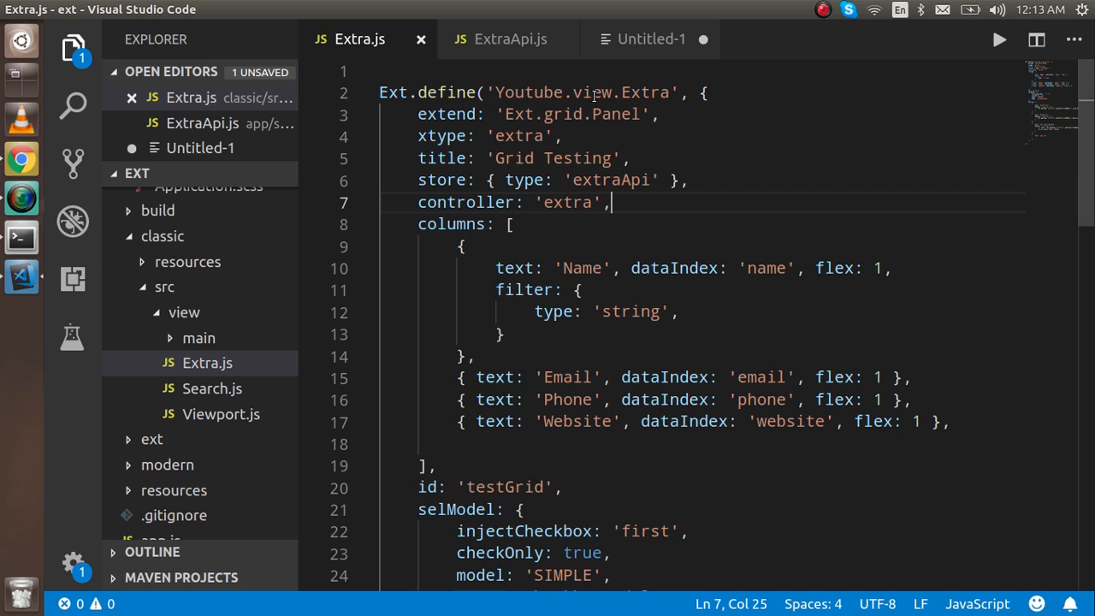
left_click(510, 37)
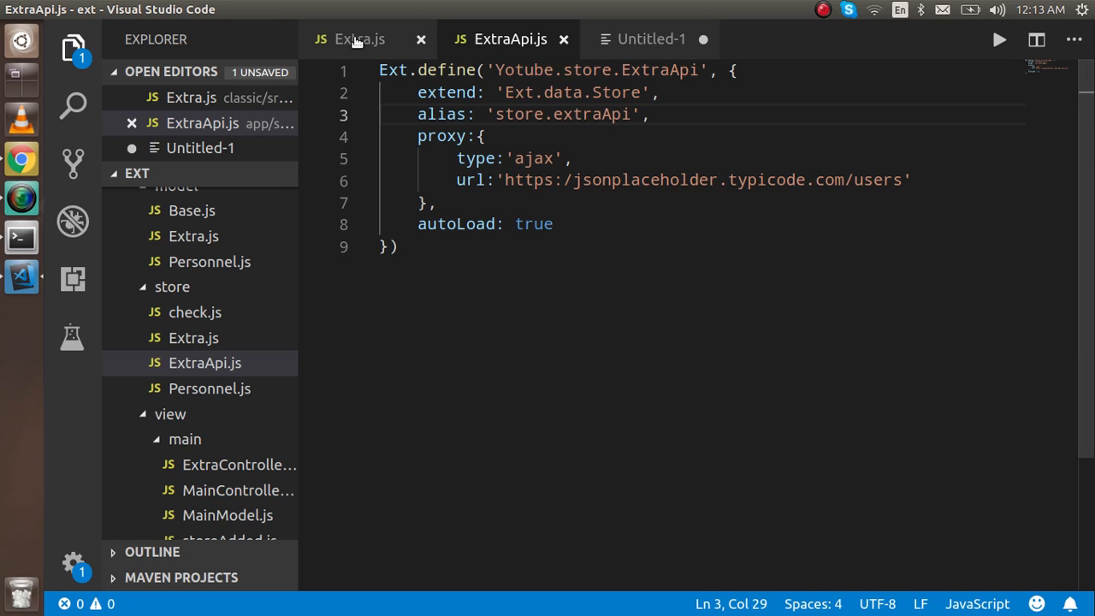
- Add bbar: { xtype:'pagingtoolvar', displayInfo:true } to the Extra.js grid panel and save
left_click(360, 38)
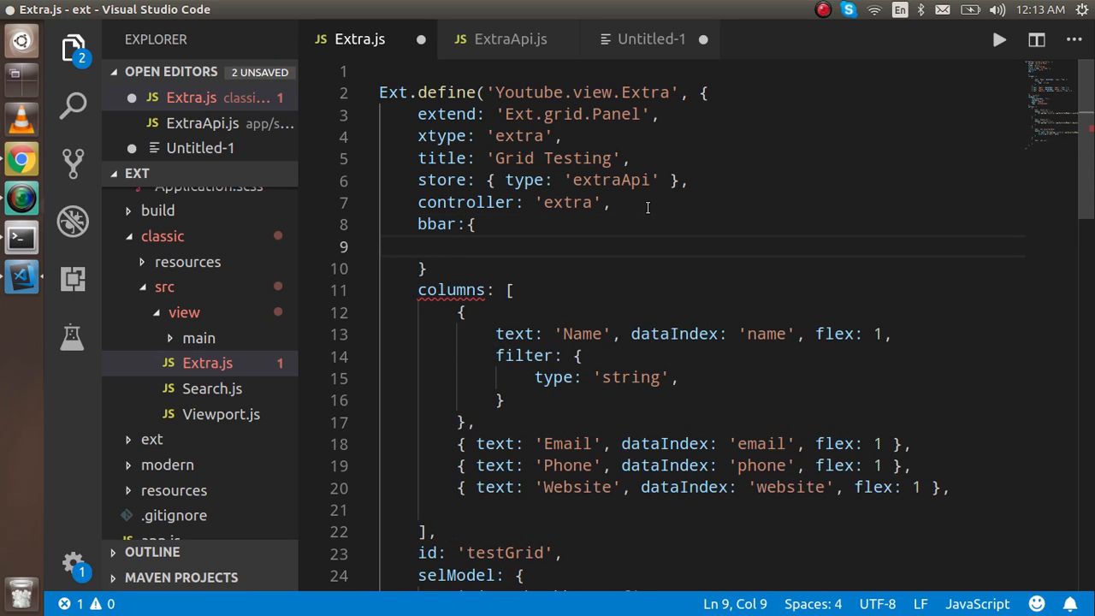
type("xtype")
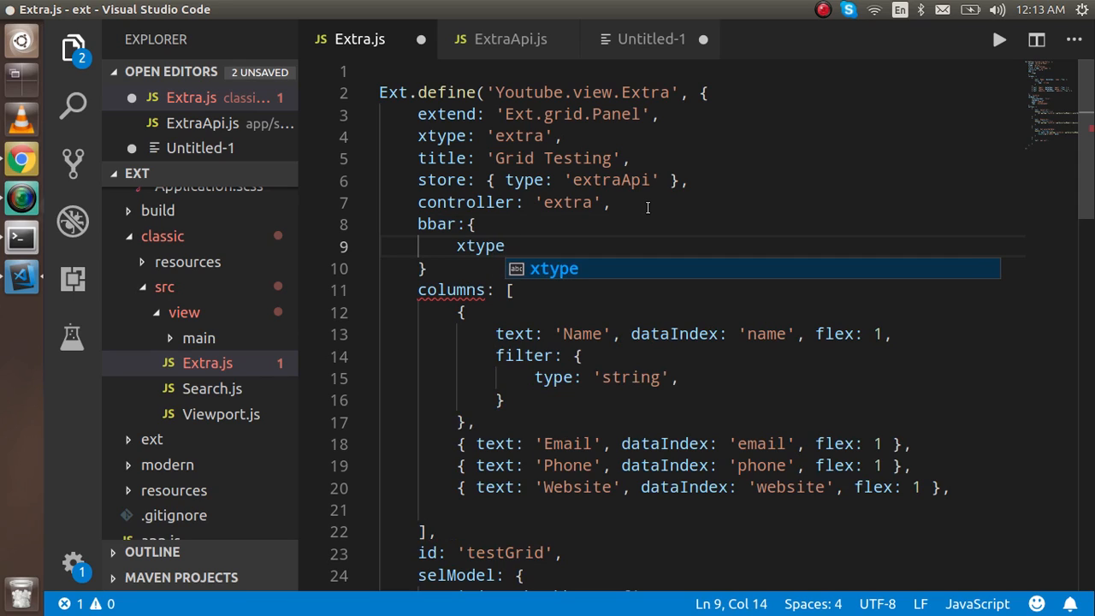
type(":''")
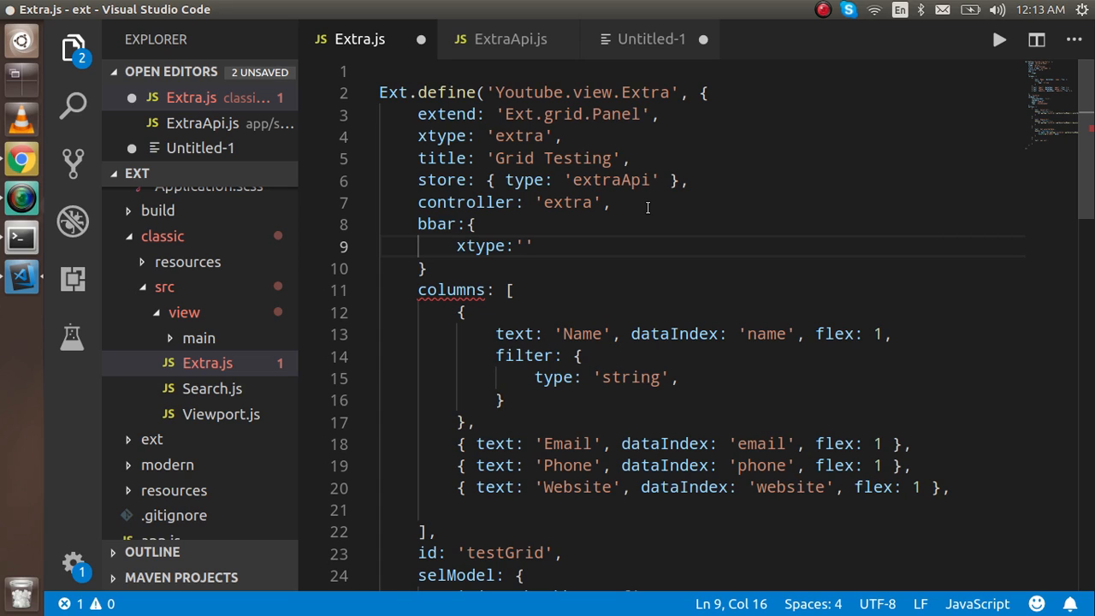
type("paging")
type("displ")
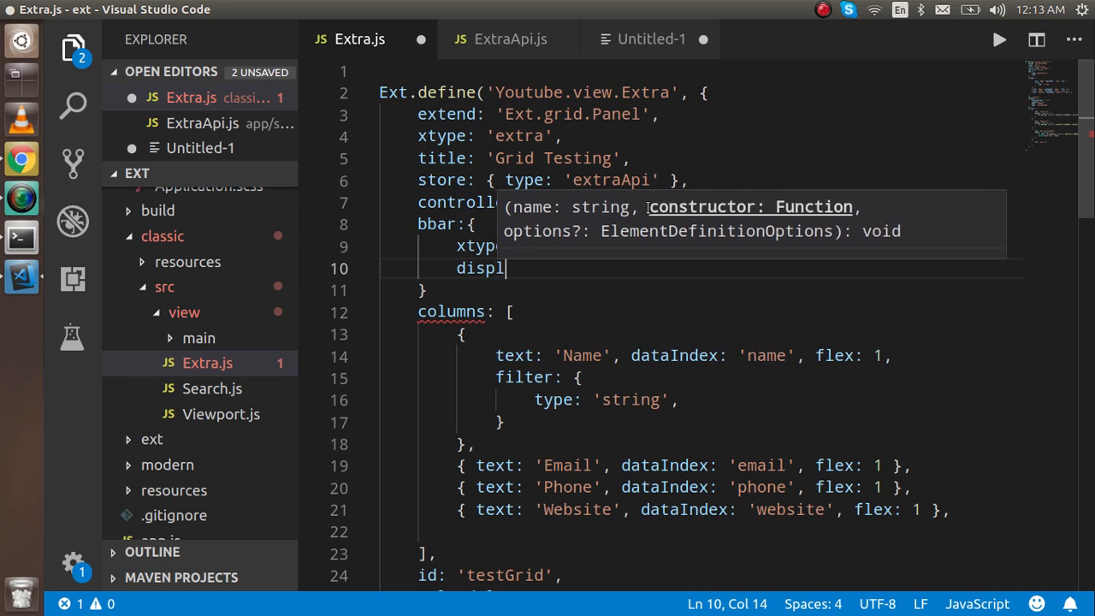
type("ayINfo:'")
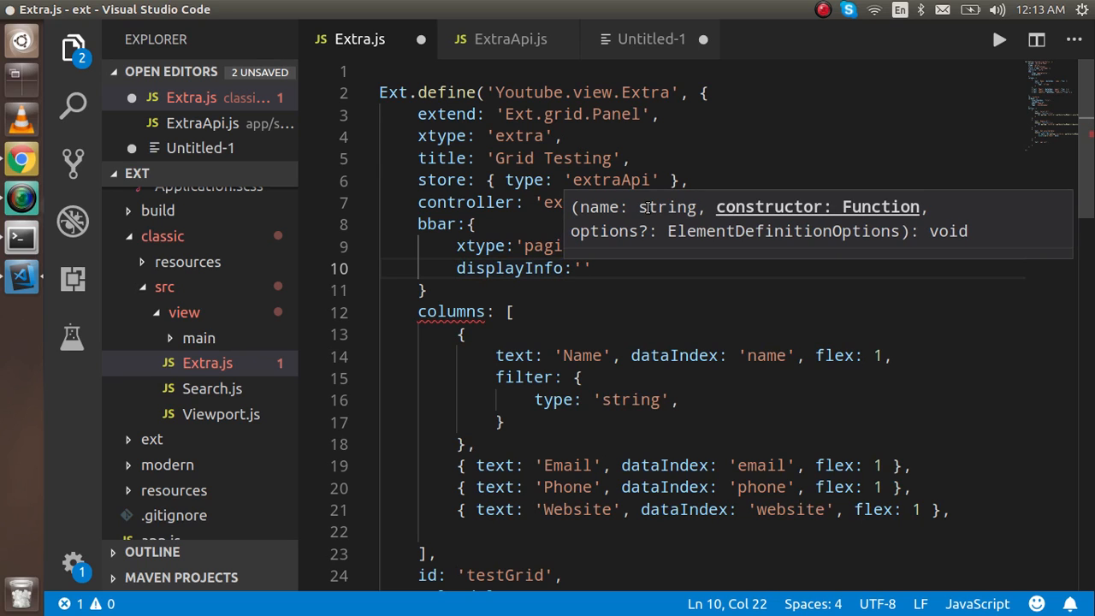
type("true,")
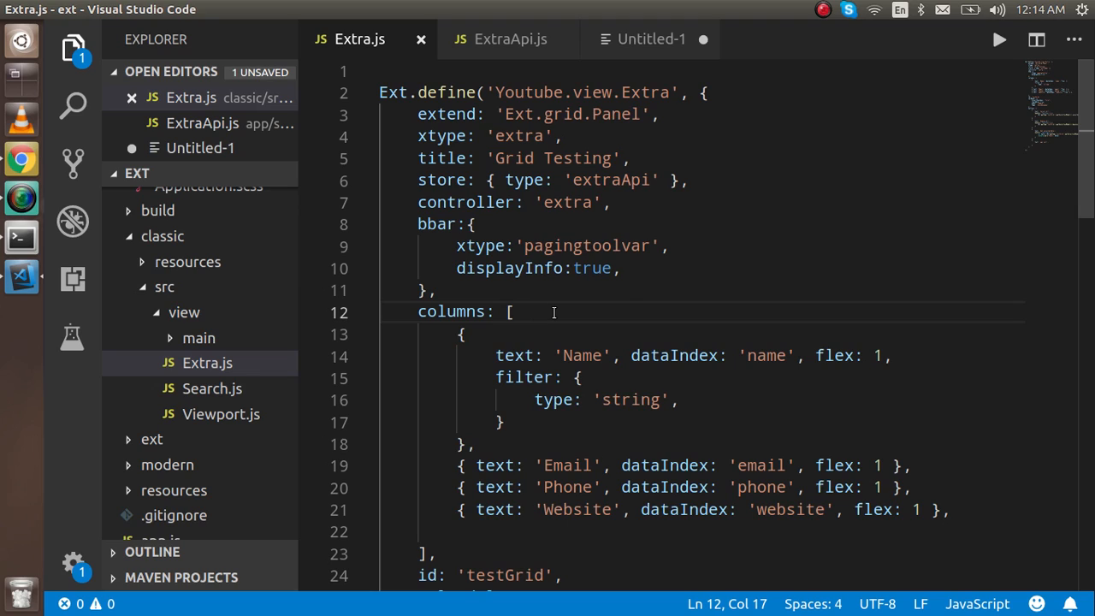
left_click(457, 291)
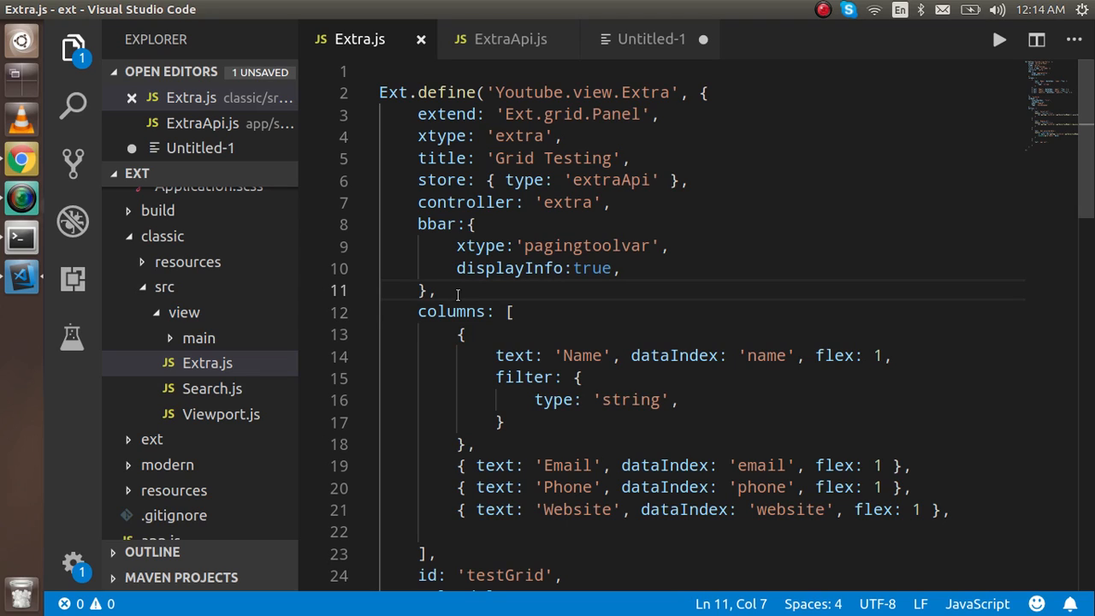
mouse_move(493, 62)
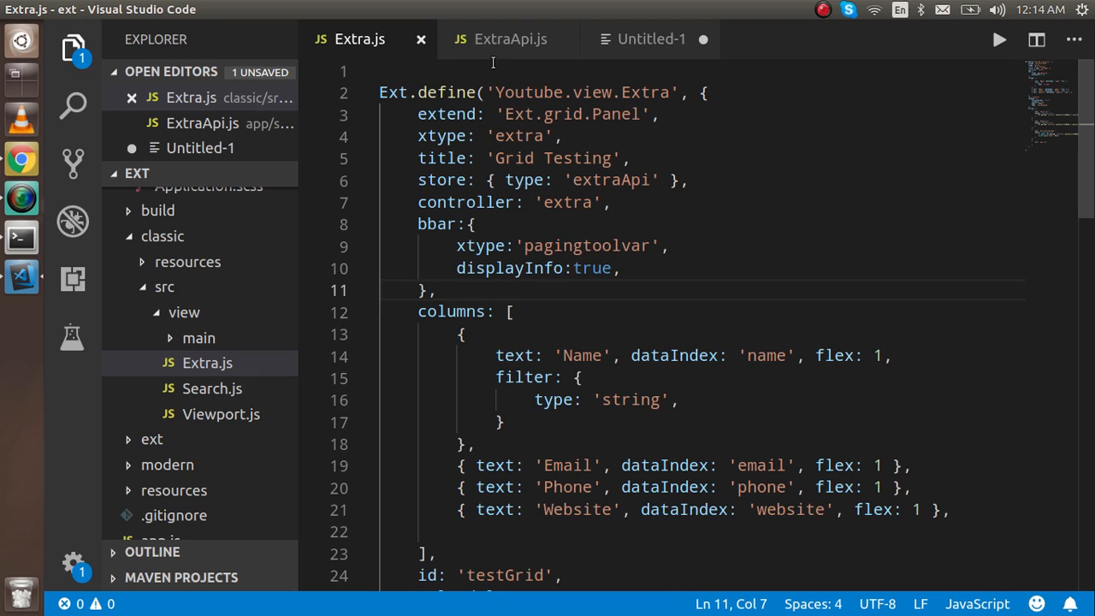
- Add pageSize:2 on a new line below the alias in the ExtraApi.js store
left_click(510, 37)
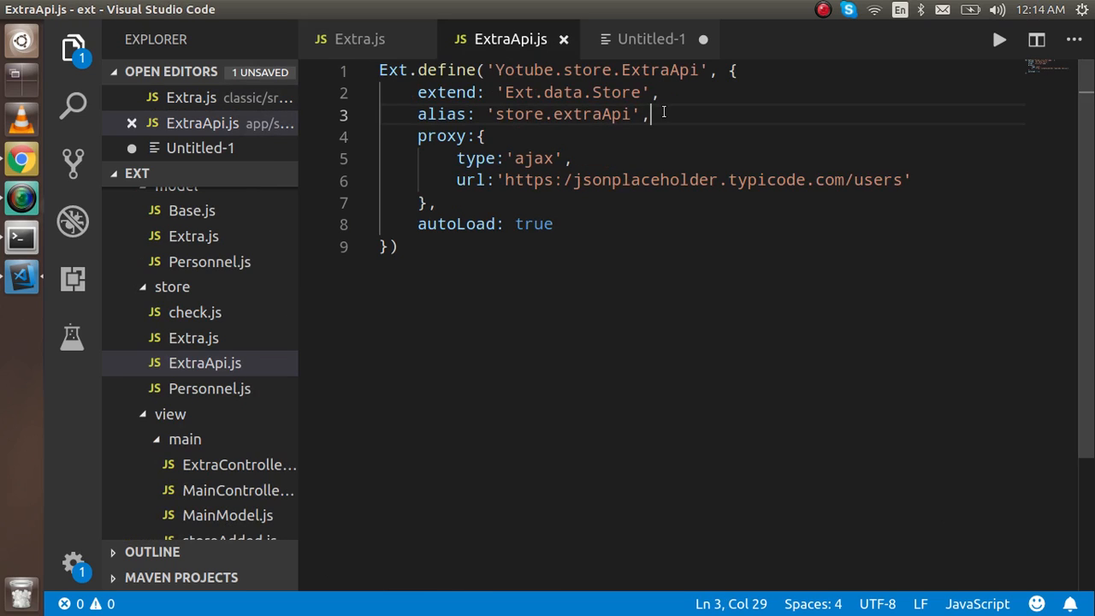
key("Enter")
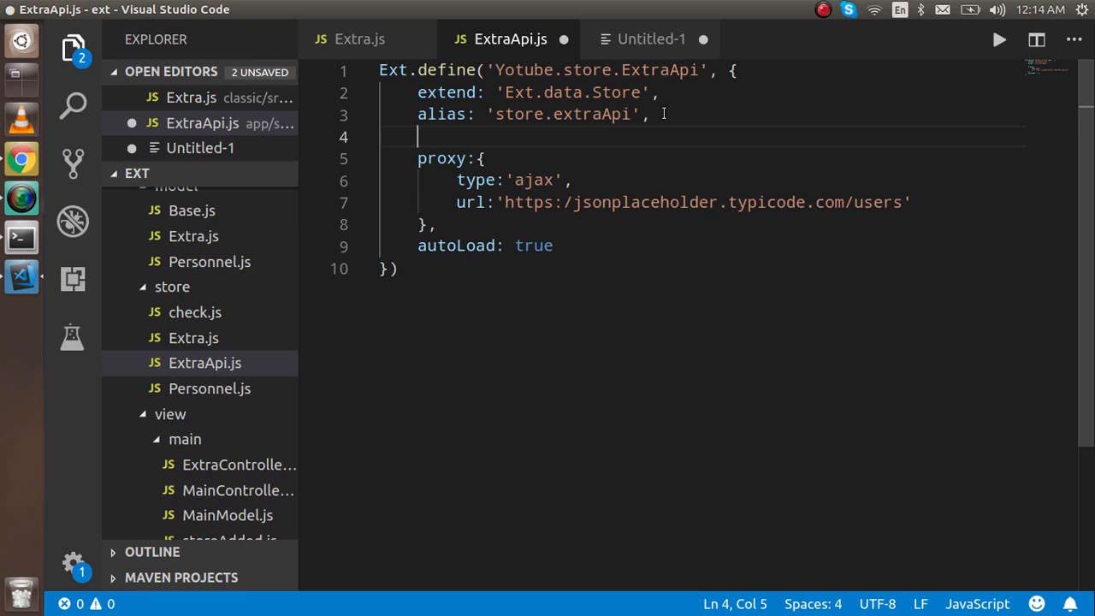
type("pageS")
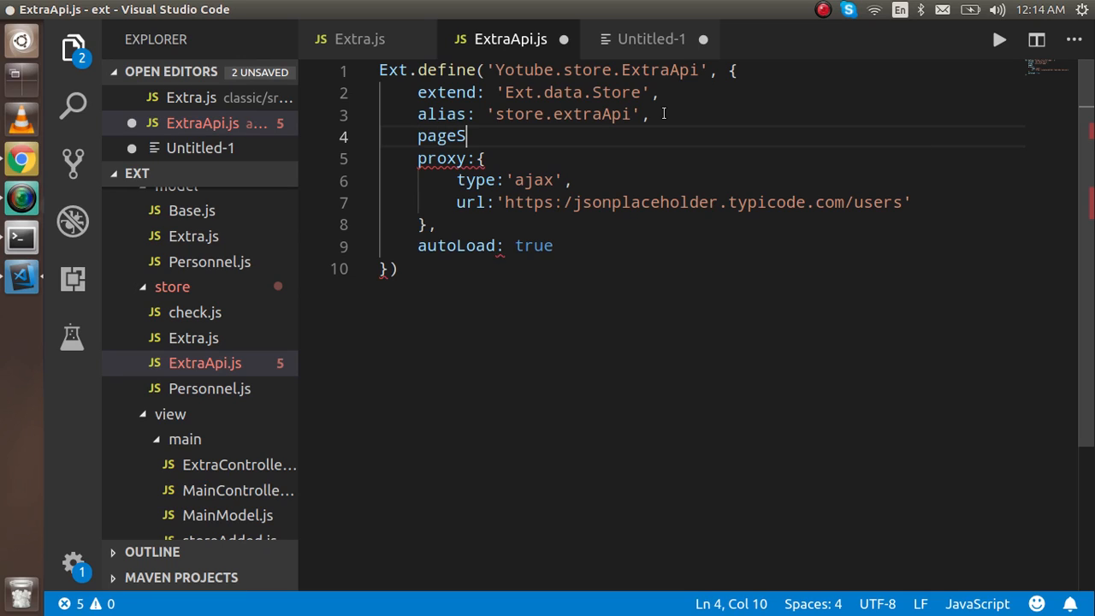
type("ize:")
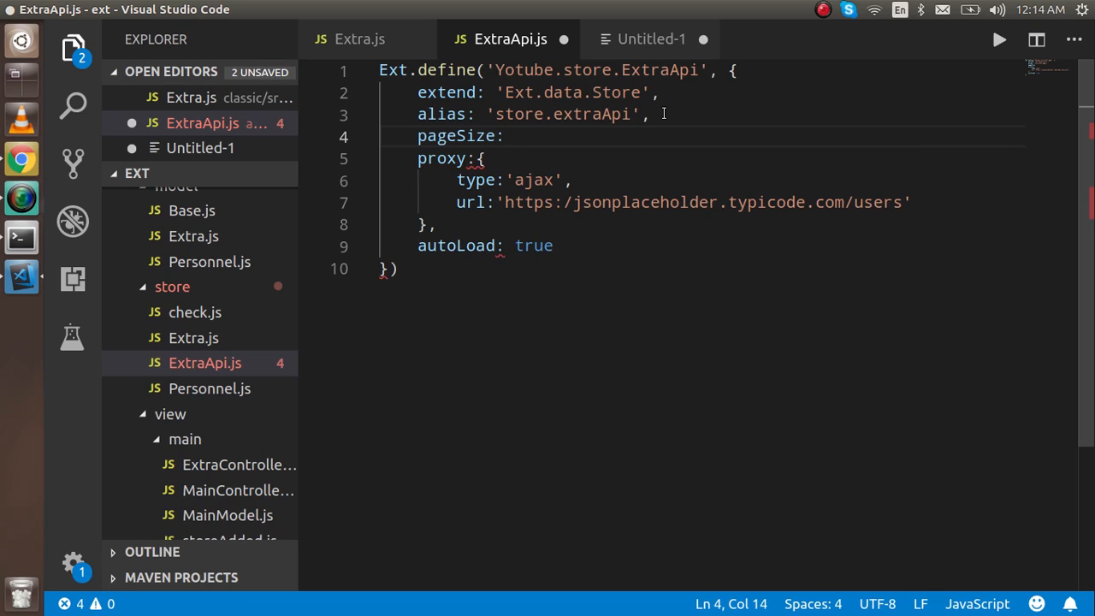
type("2")
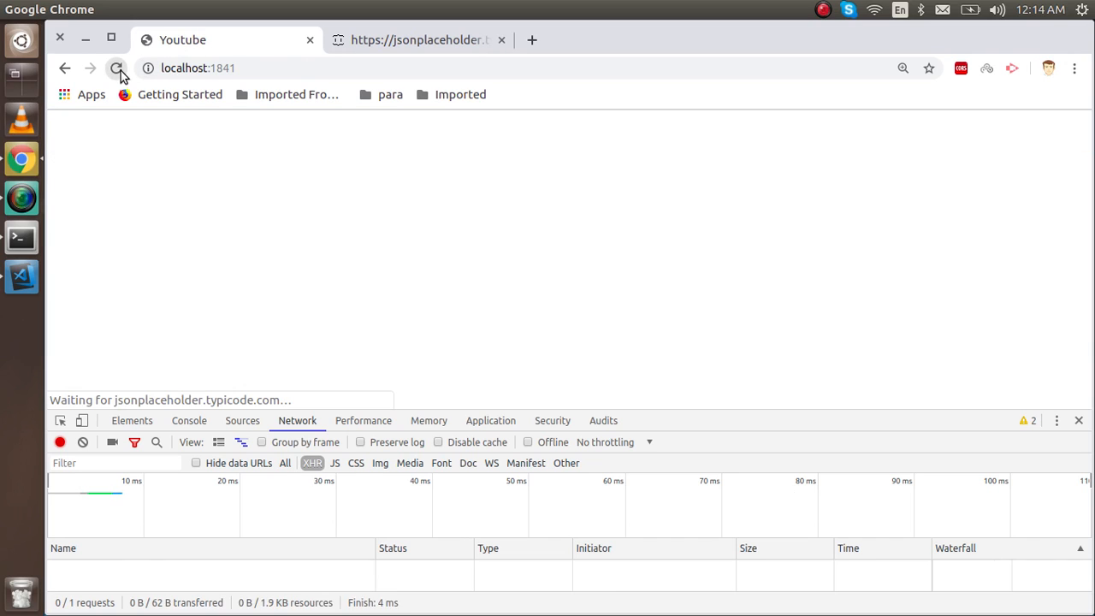
- Reload the app and view the failed pagingtoolvar.js request returning 404 Not Found
left_click(116, 68)
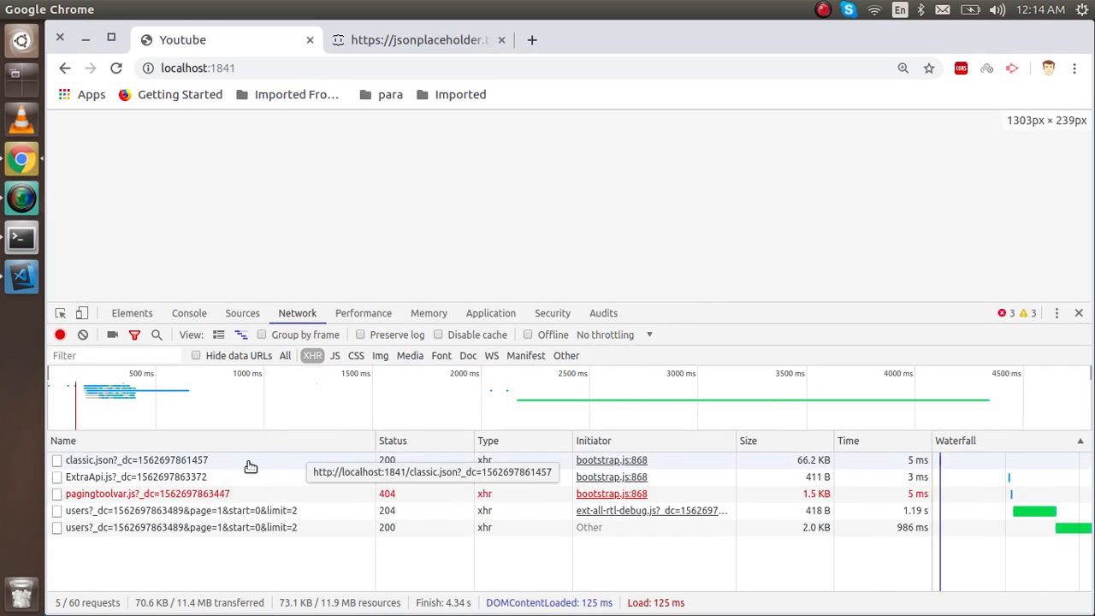
left_click(145, 493)
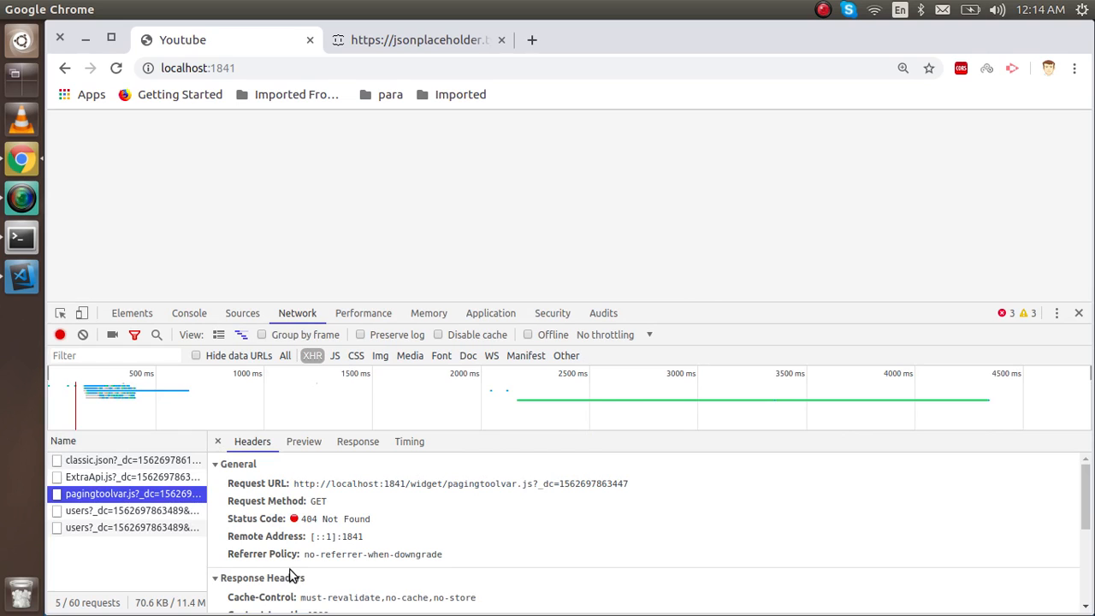
mouse_move(60, 333)
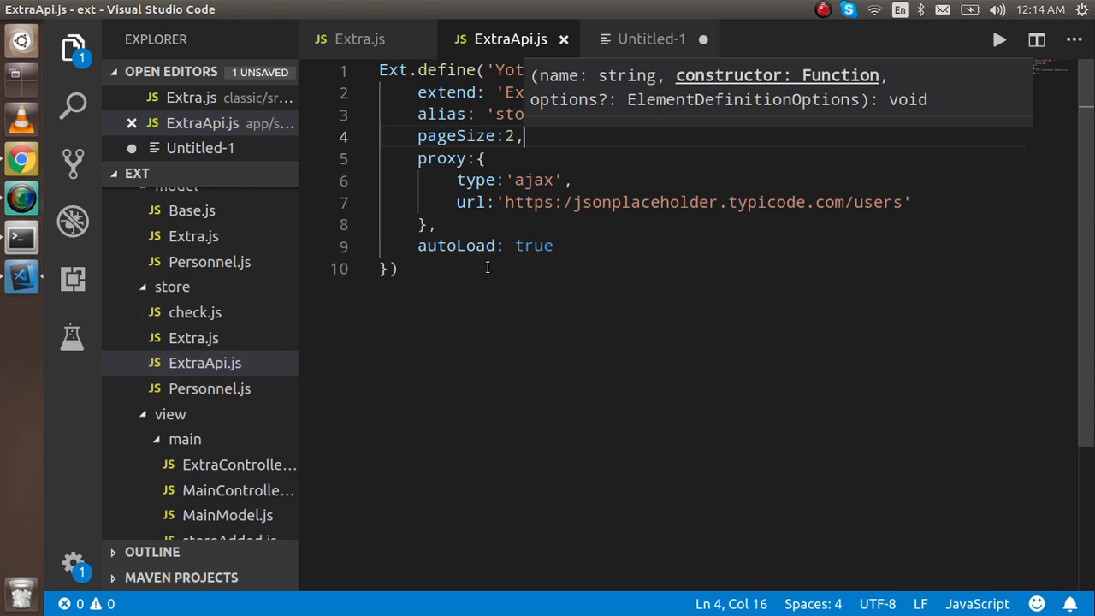
- Fix the toolbar xtype to 'pagingtoolbar' in Extra.js and reload to get paging page 1 of 5
left_click(359, 38)
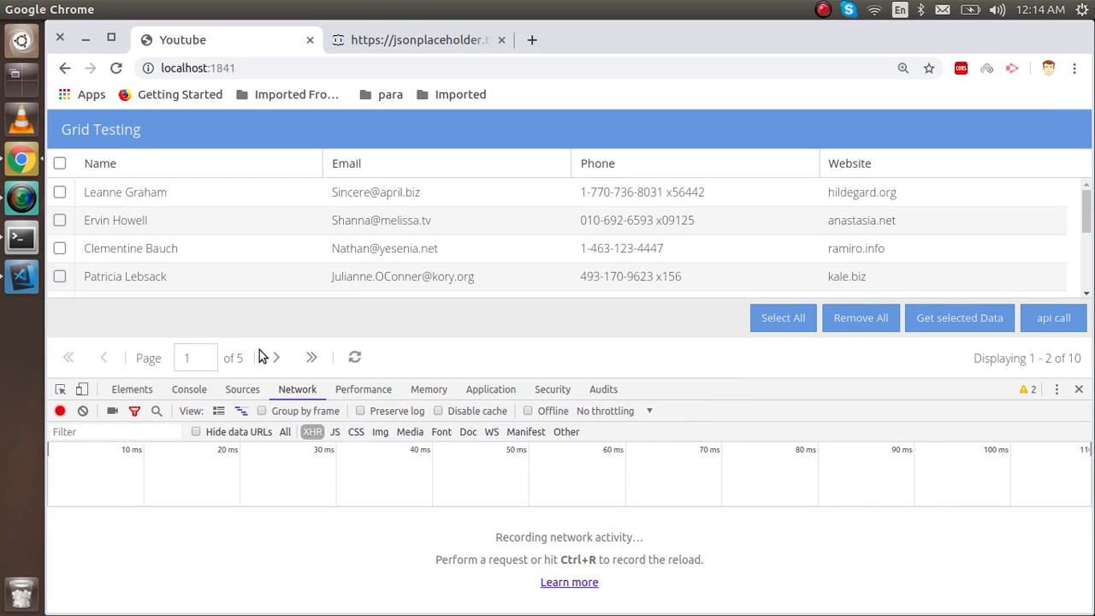
left_click(419, 39)
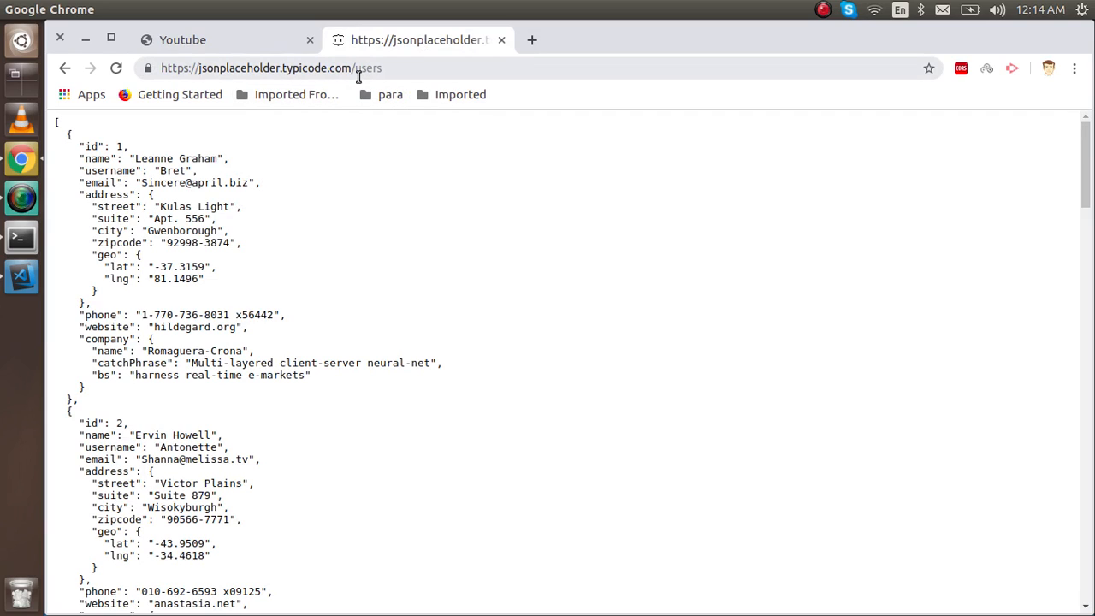
- Close the jsonplaceholder tab and return to the Grid Testing app with Network recording
left_click(272, 69)
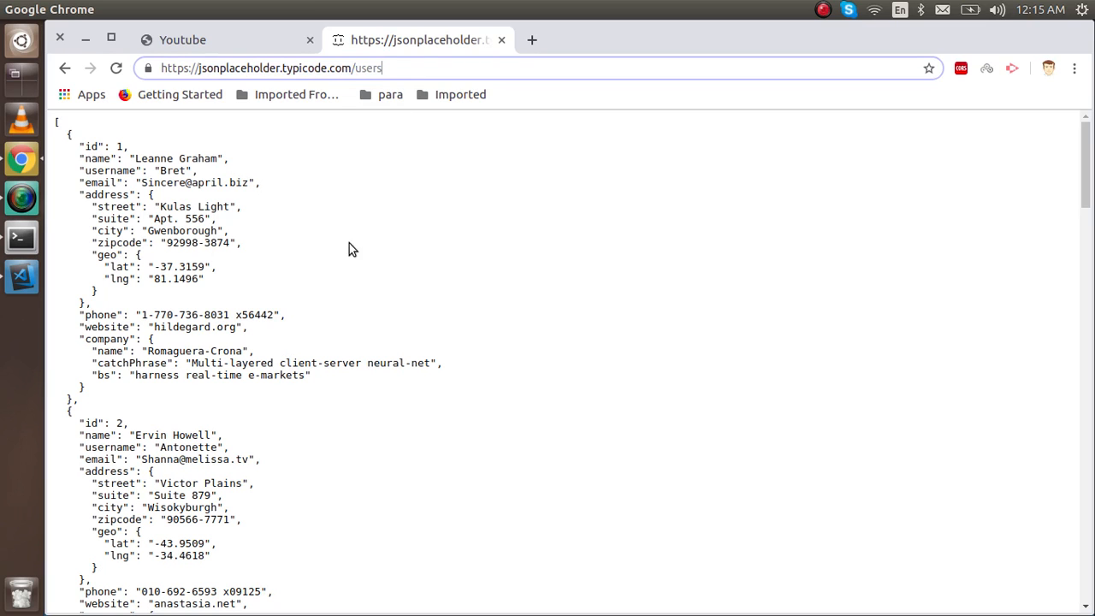
scroll("down", 3)
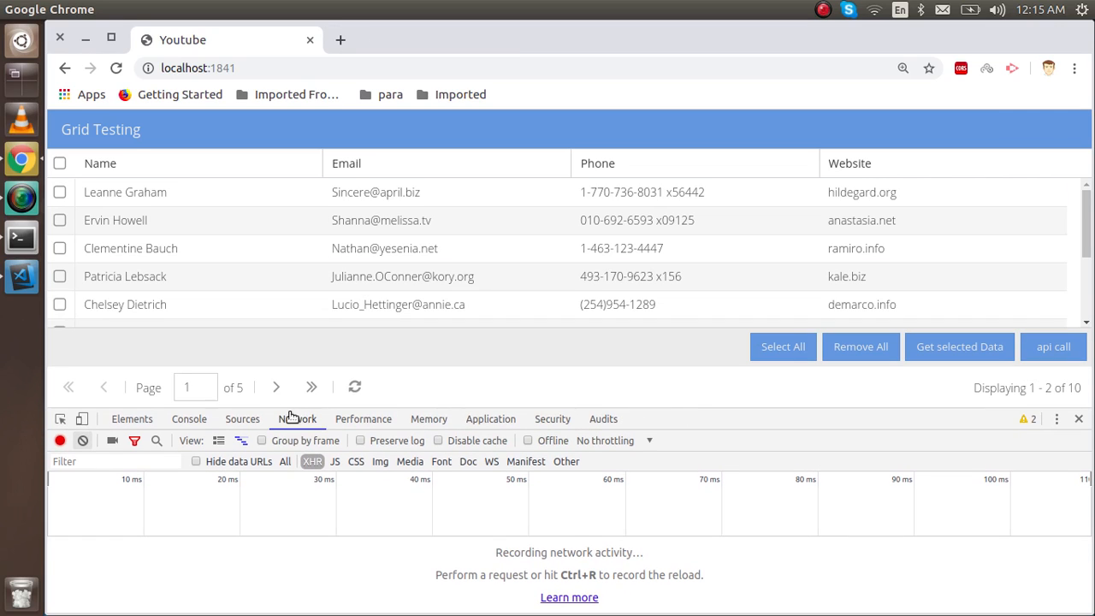
- Advance the users grid to page 2 (3–4 of 10) and check its page=2&start=2&limit=2 request
left_click(275, 387)
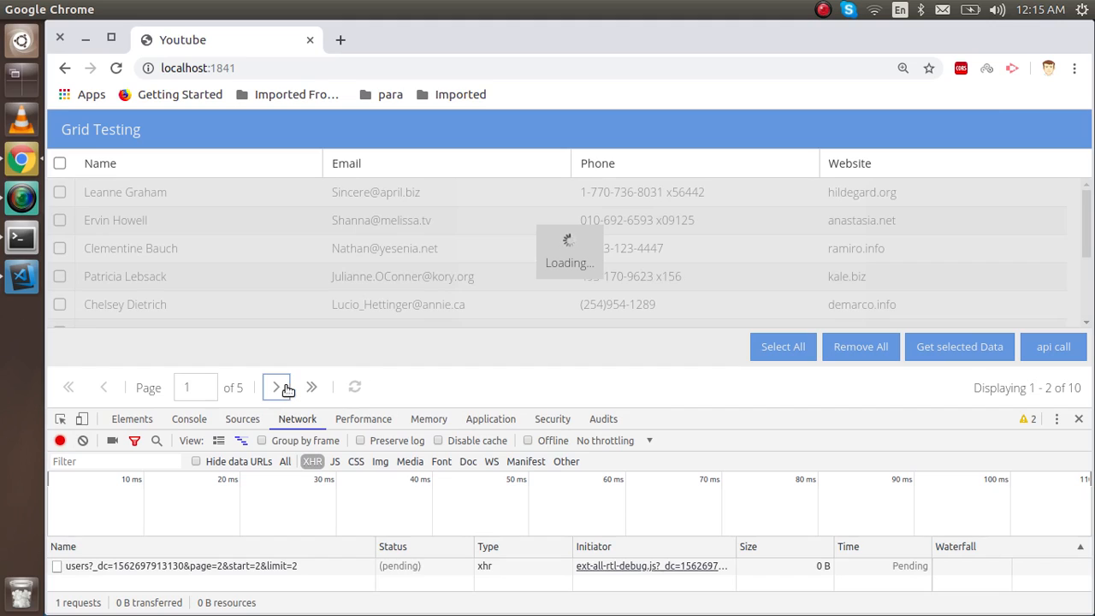
left_click(275, 387)
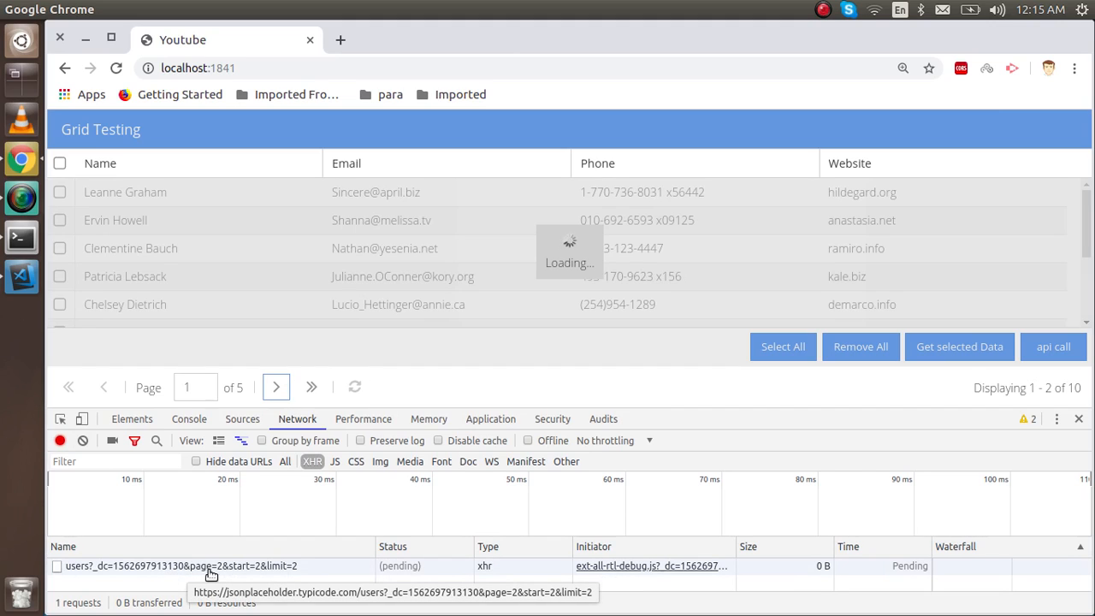
left_click(276, 386)
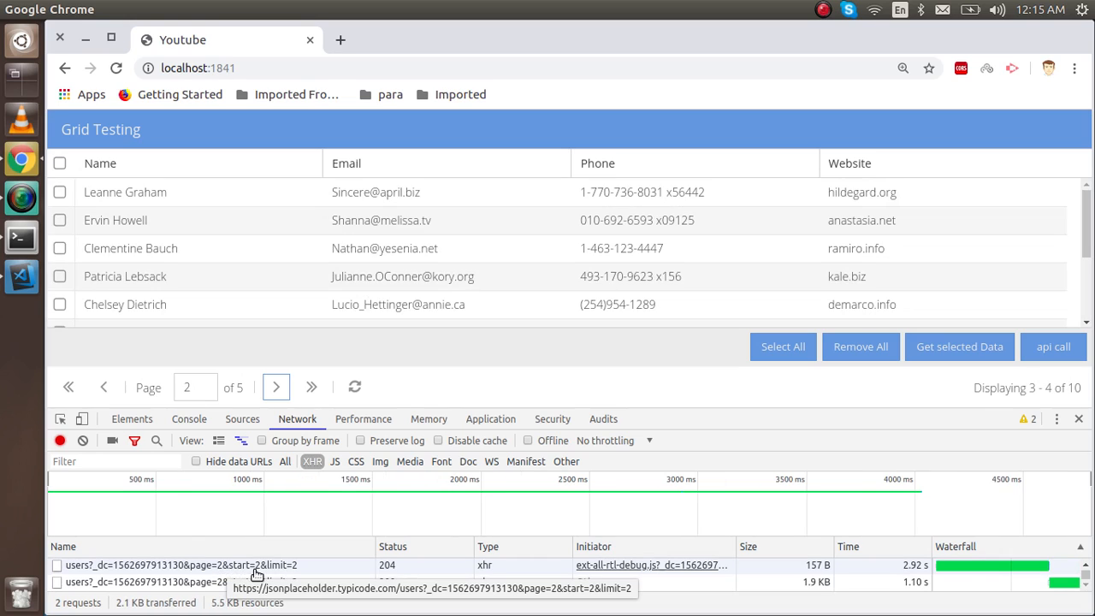
mouse_move(288, 571)
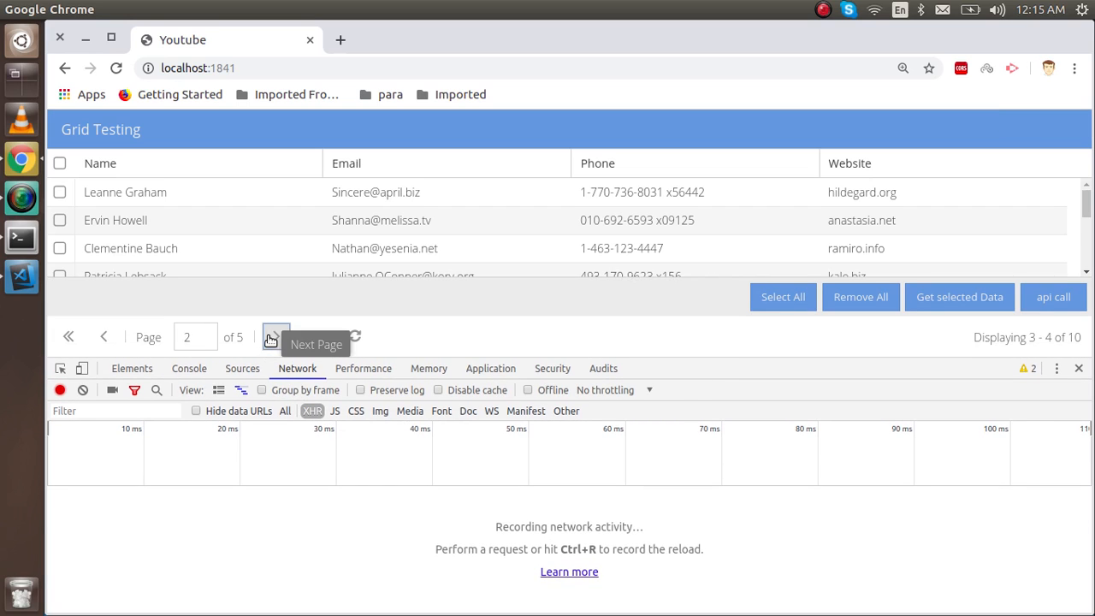
- Advance to page 3 (5–6 of 10) and inspect the page=3&start=4&limit=2 request headers and Console
left_click(276, 336)
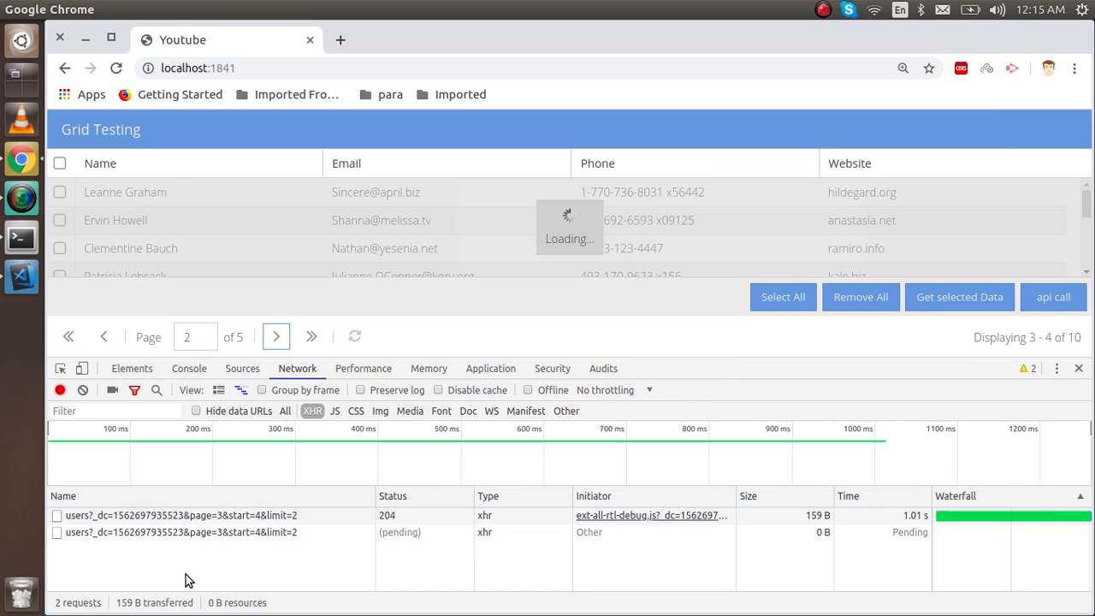
left_click(276, 336)
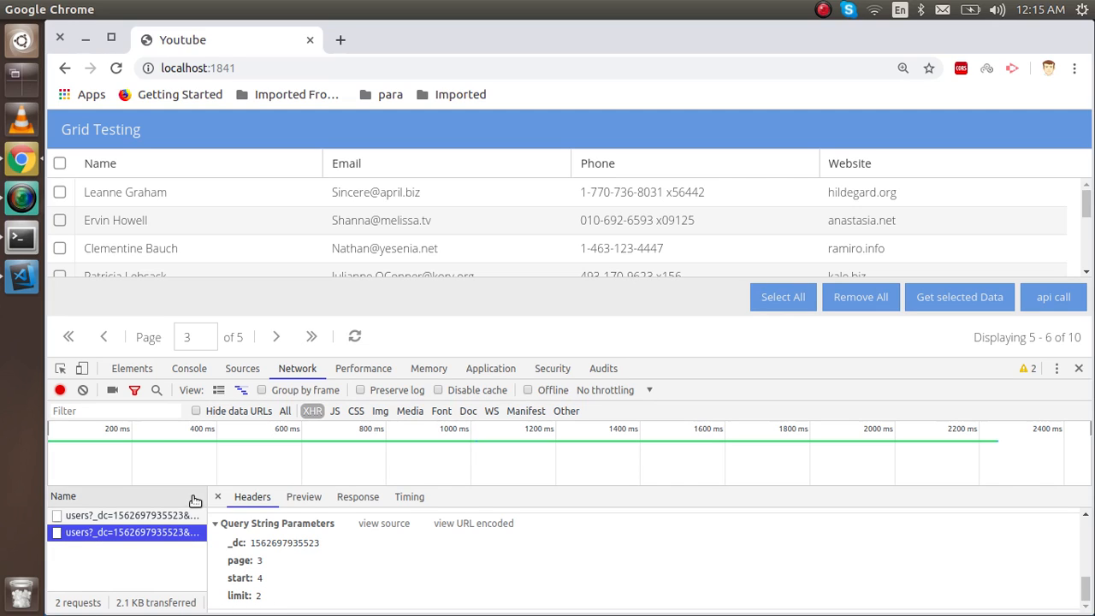
mouse_move(168, 356)
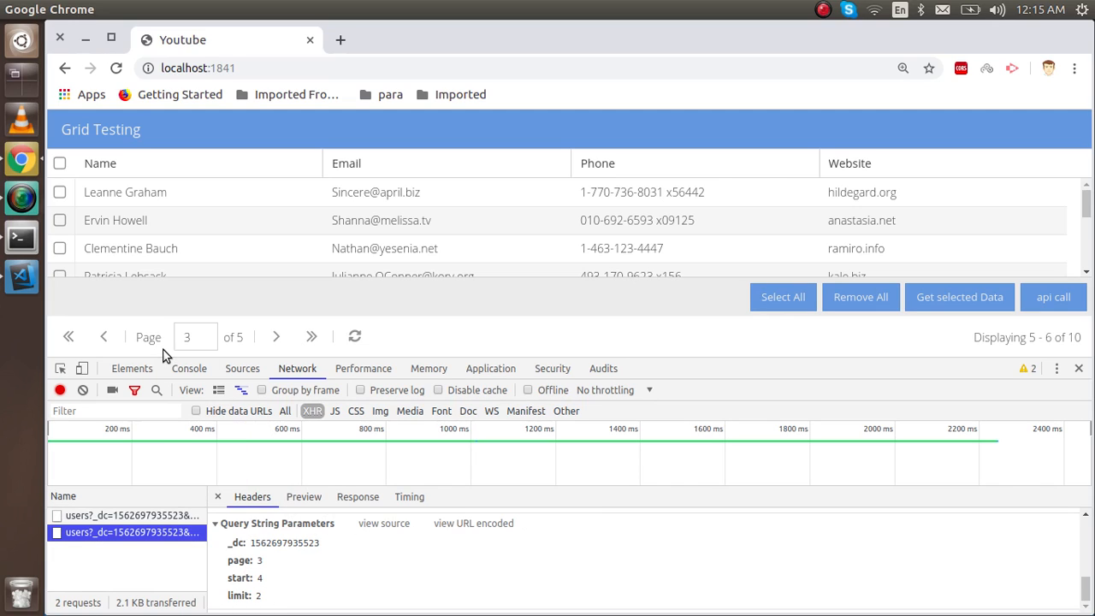
left_click(188, 368)
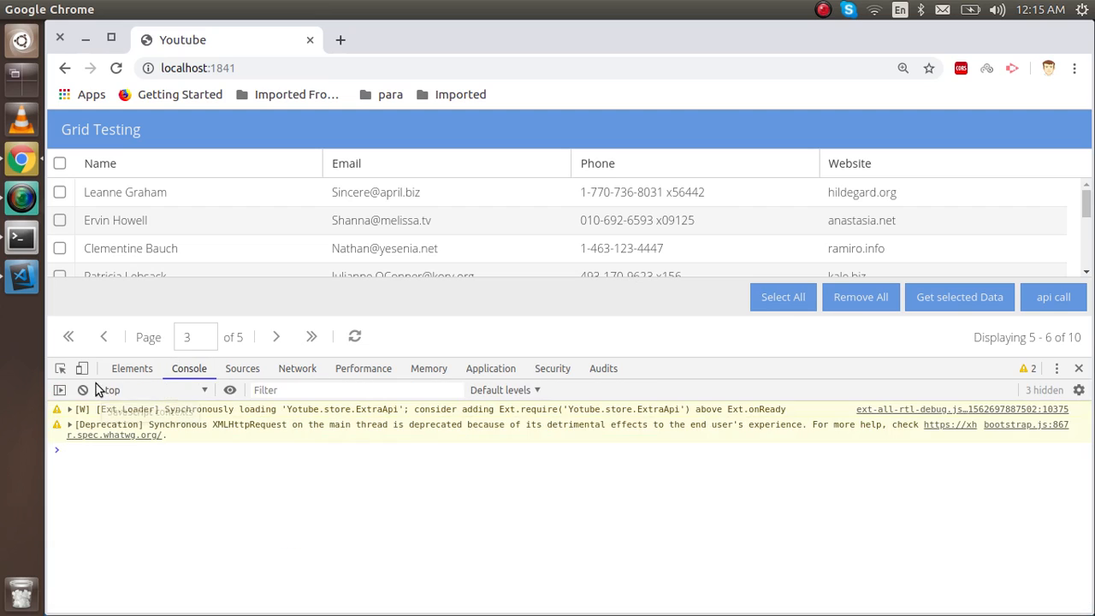
left_click(298, 367)
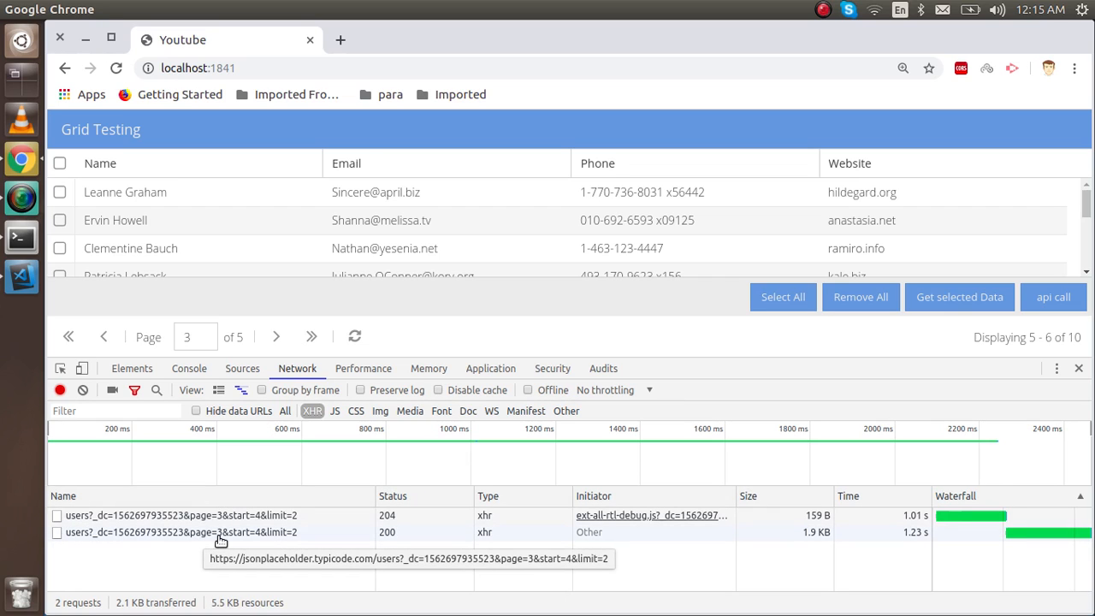
mouse_move(240, 565)
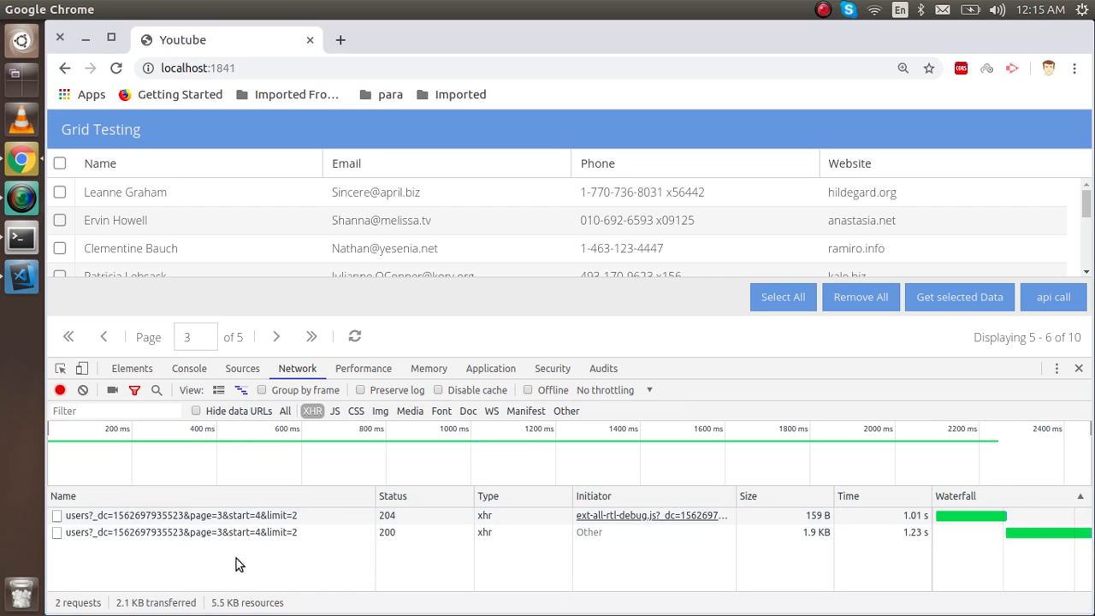
mouse_move(260, 533)
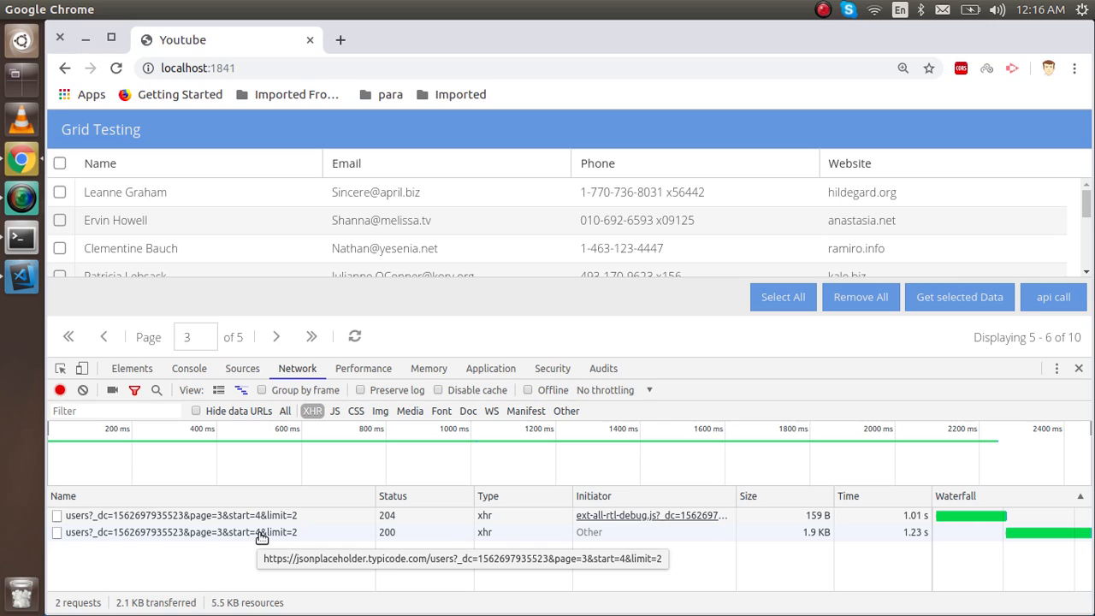
mouse_move(291, 533)
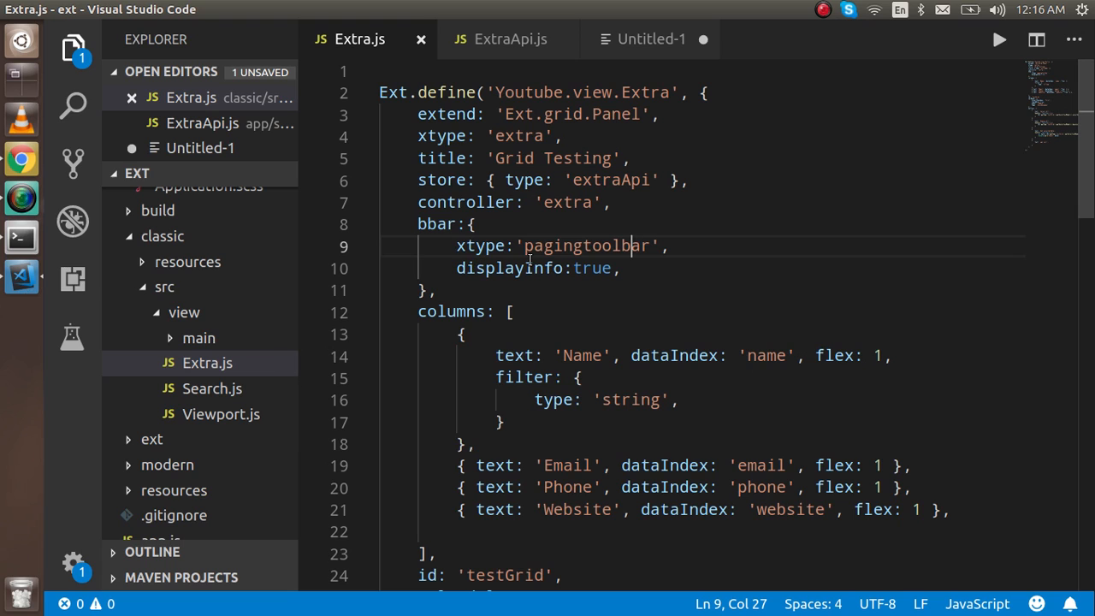
- Change pageSize from 2 to 4 in the ExtraApi.js store and save
left_click(510, 37)
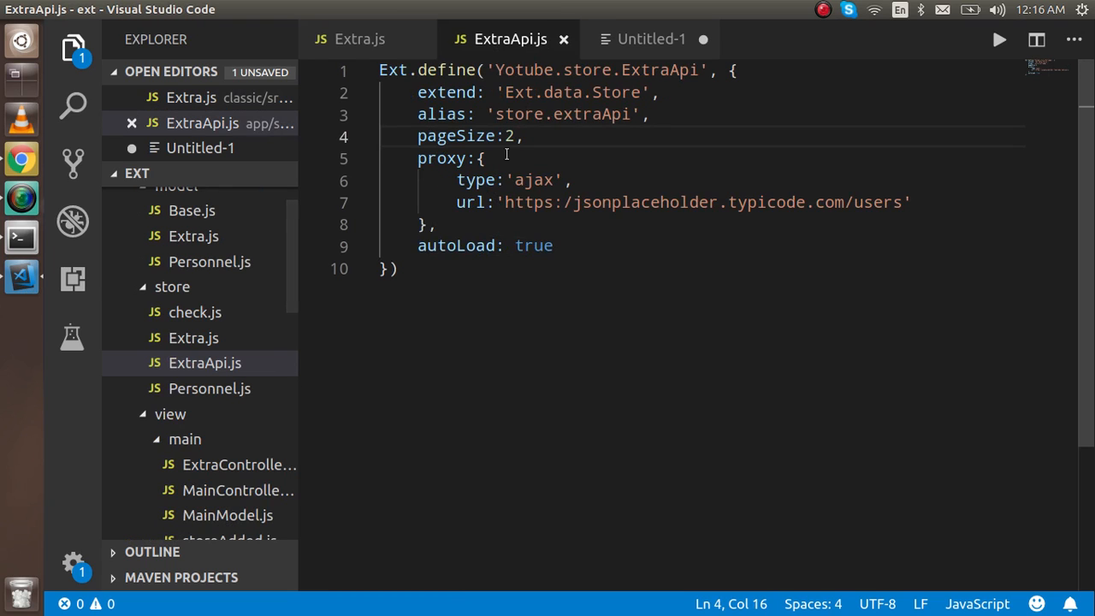
key("BackSpace")
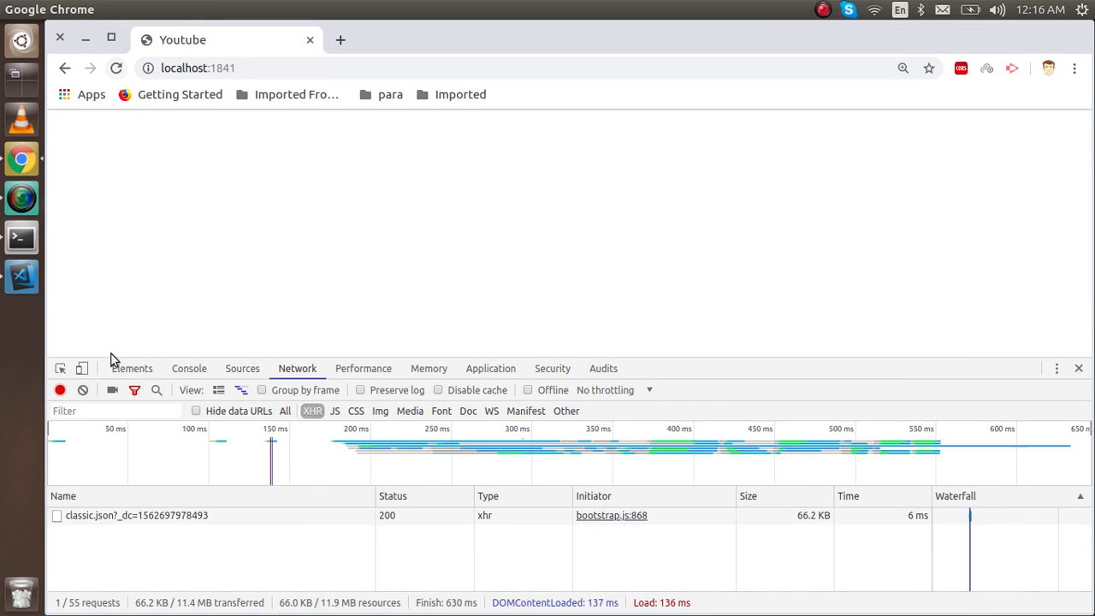
- Reload the grid with four records per page and step through the limit=4 requests to page 3 of 3
left_click(59, 390)
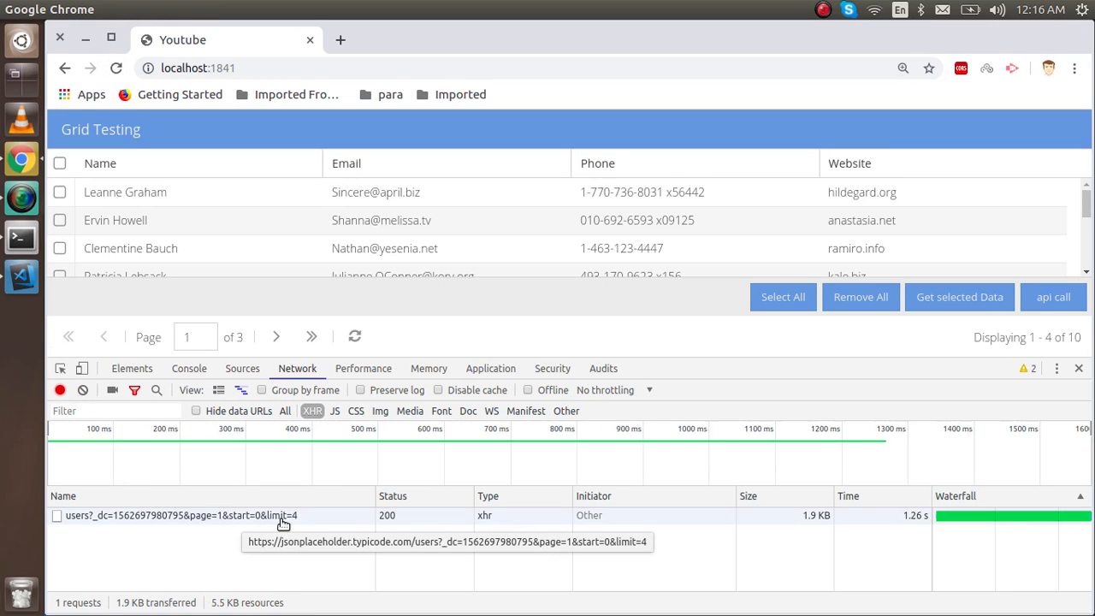
left_click(276, 335)
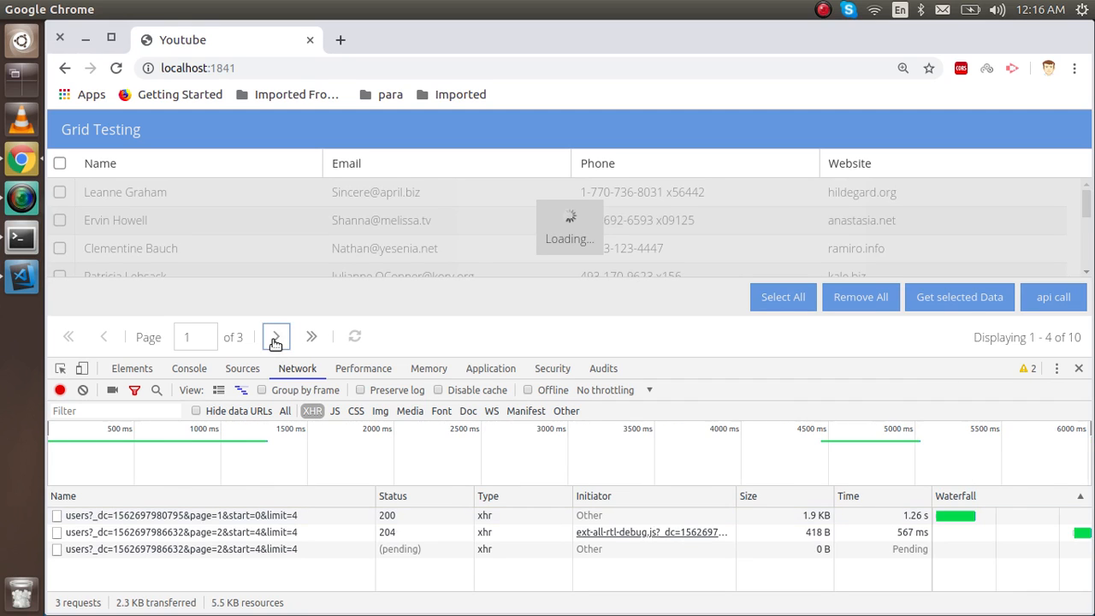
left_click(276, 335)
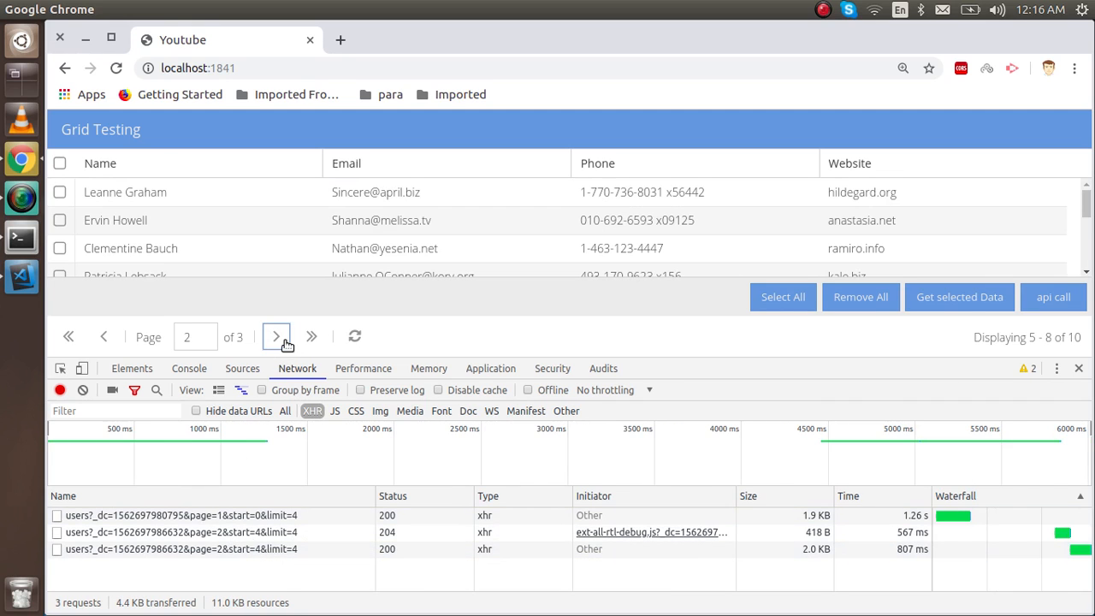
left_click(275, 335)
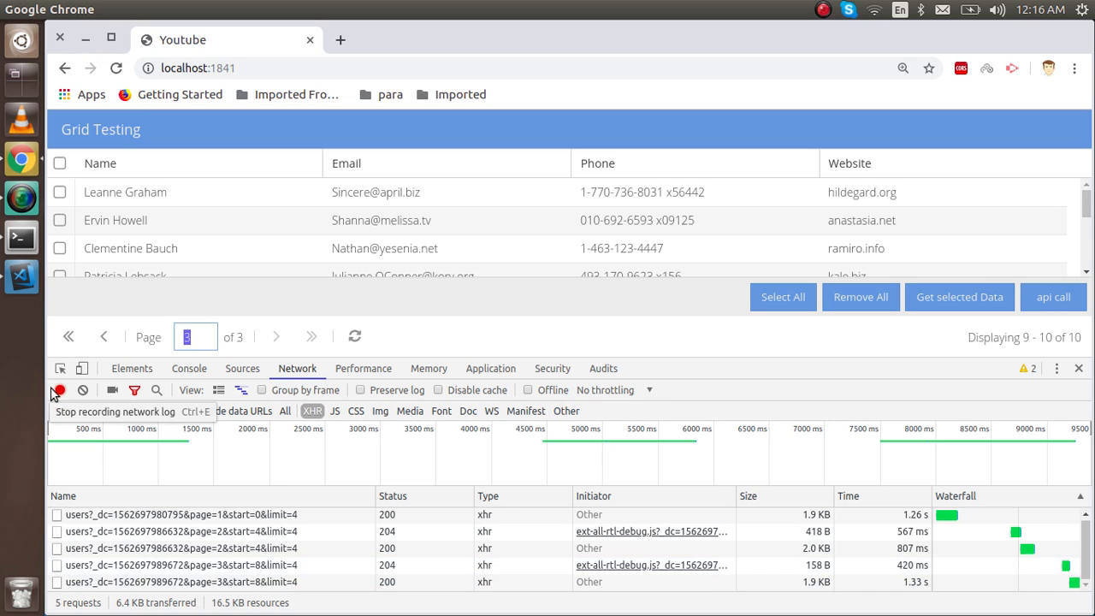
- Return the users grid to page 1, then jump straight to the last page, logging page=1 and page=3 requests
left_click(68, 335)
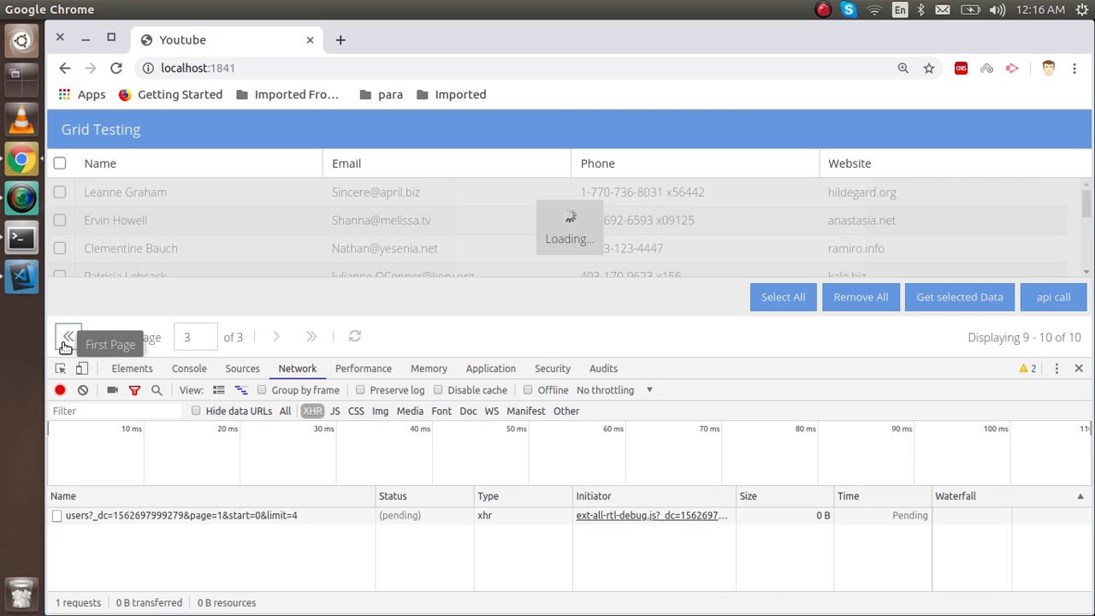
left_click(69, 335)
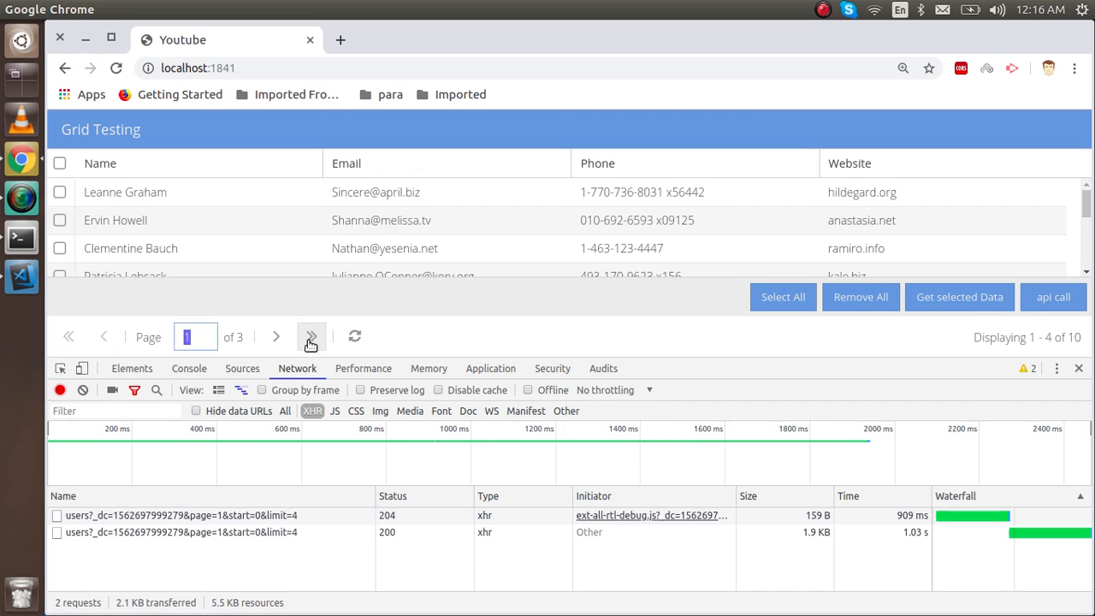
left_click(311, 335)
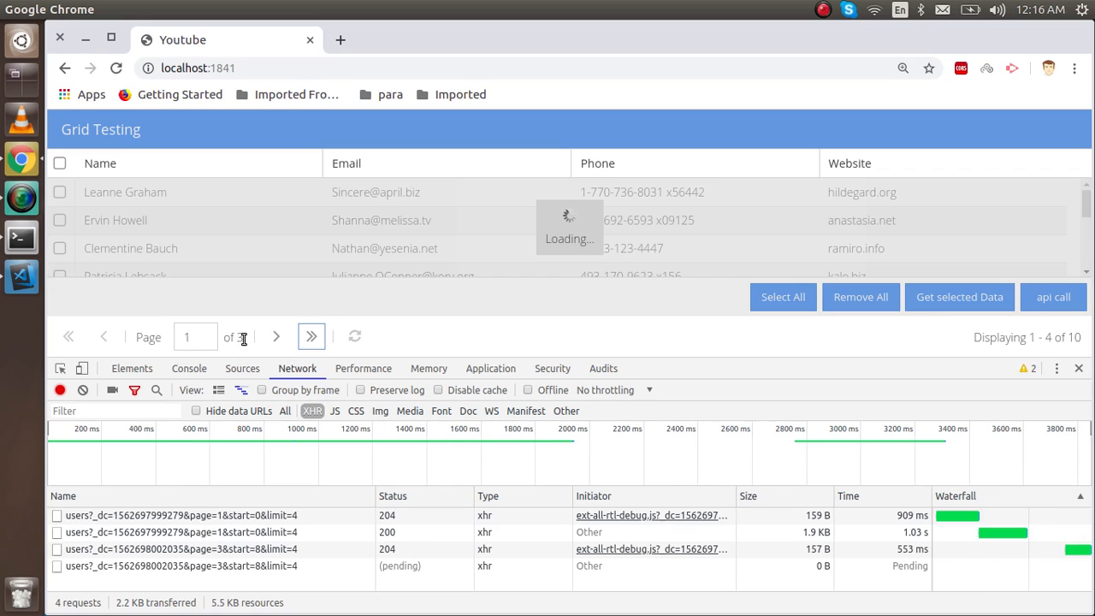
left_click(311, 335)
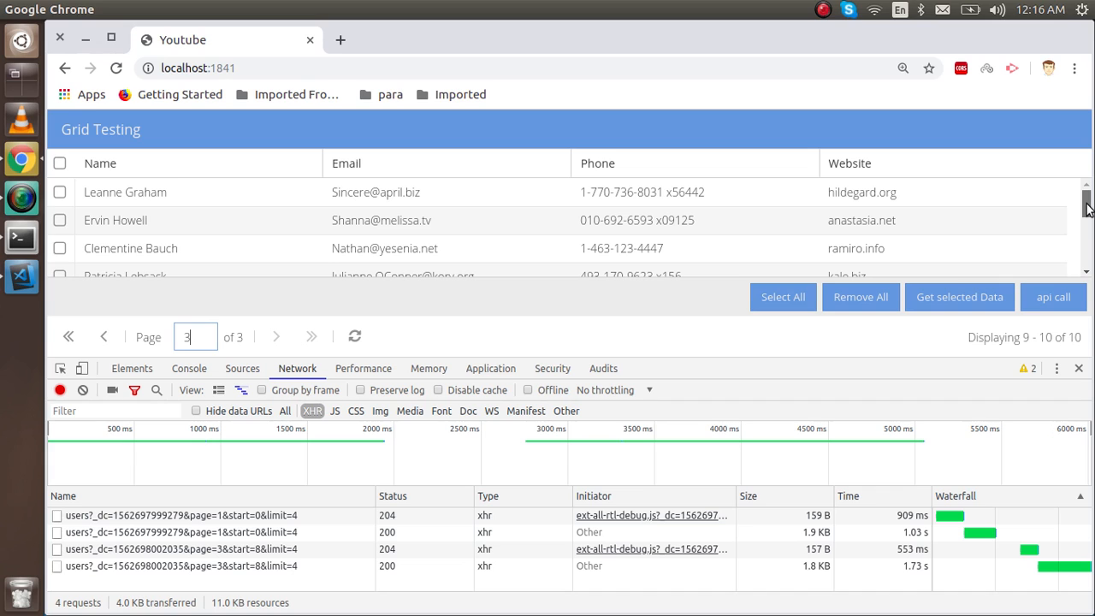
- Scroll through the page 3 grid rows showing users 9–10 of 10
scroll("down", 3)
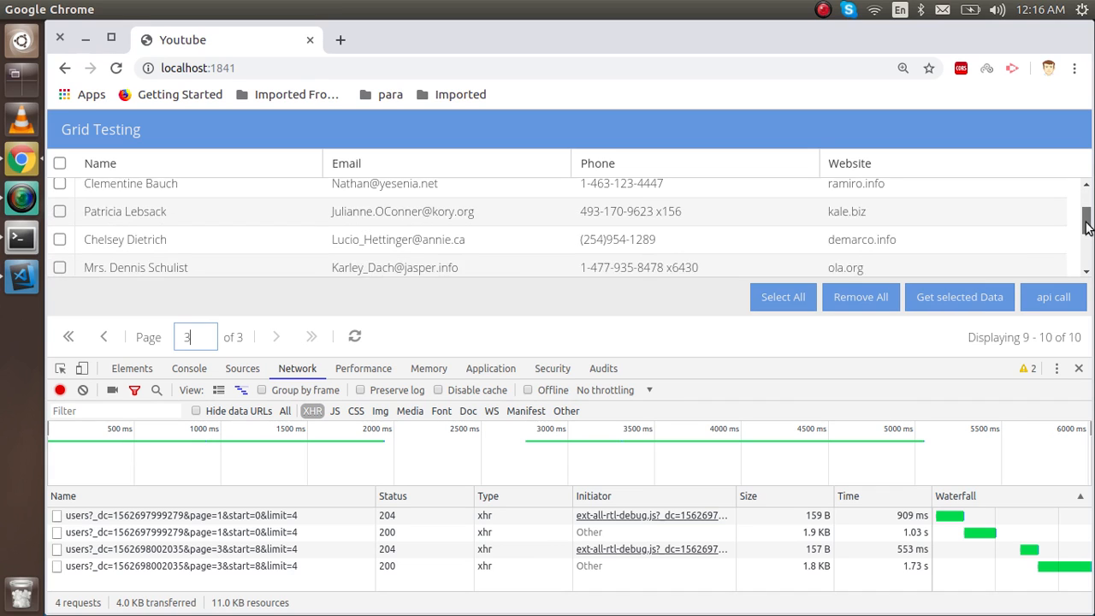
scroll("down", 3)
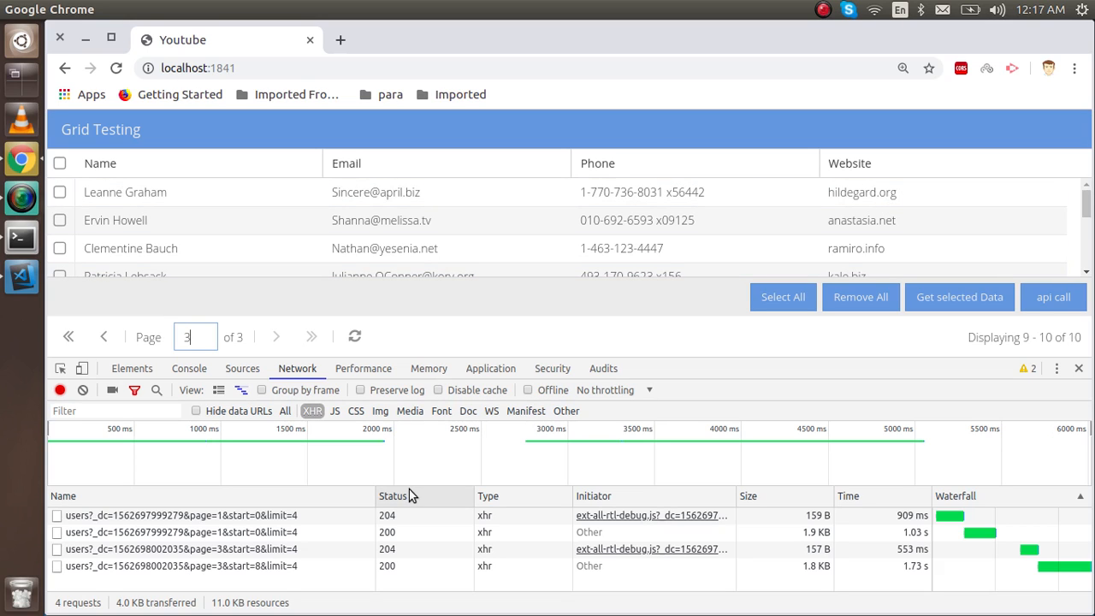
mouse_move(445, 202)
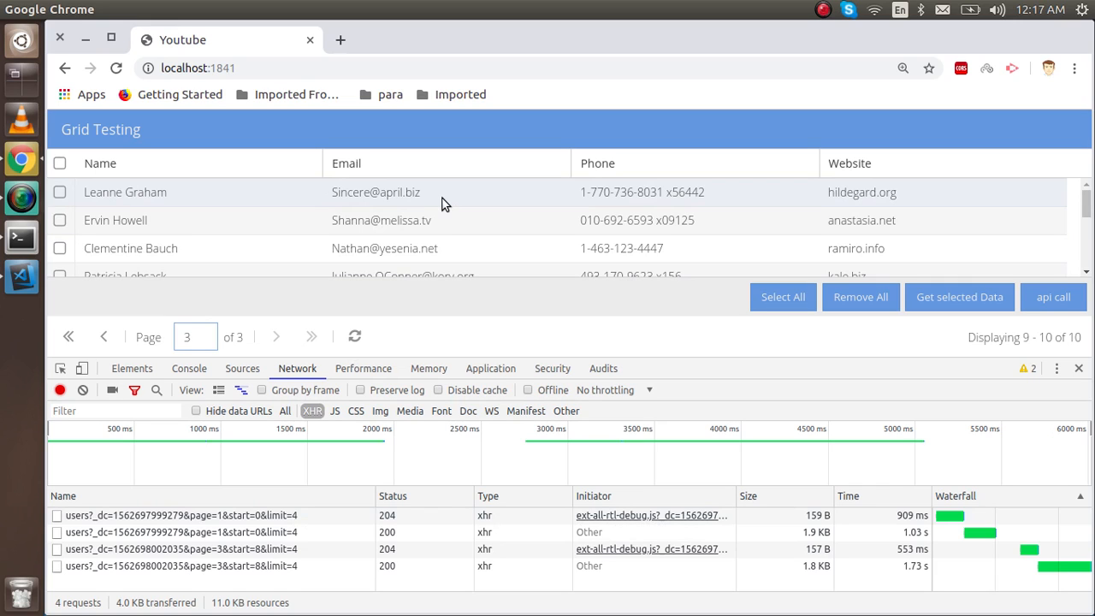
left_click(195, 336)
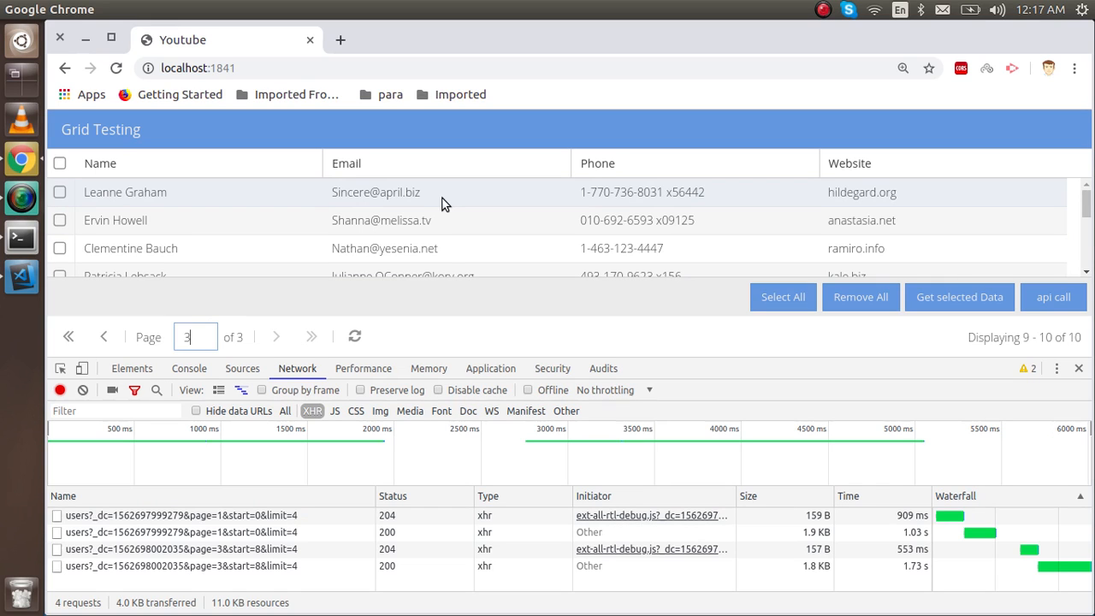